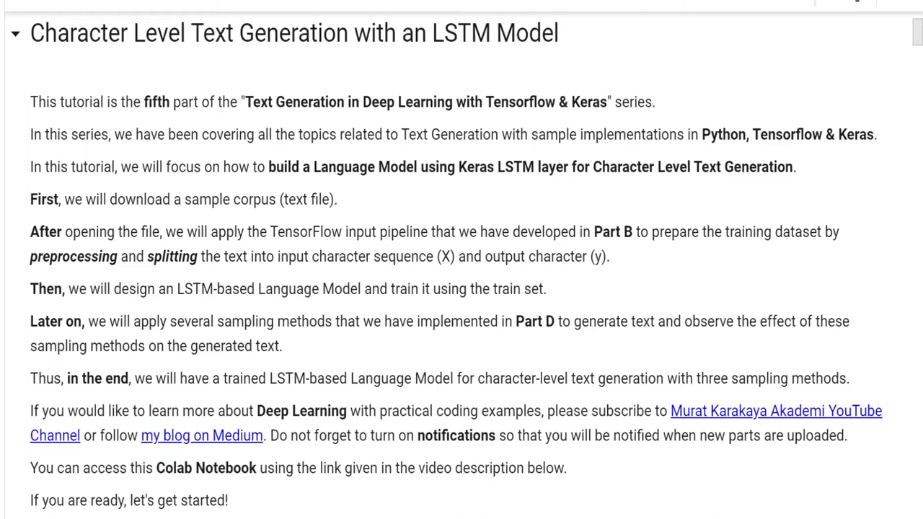
Step: Scroll past the introduction, series list and references to 'What will we do in this Text Data pipeline?'
{"action": "scroll", "scroll_direction": "down", "scroll_amount": 3}
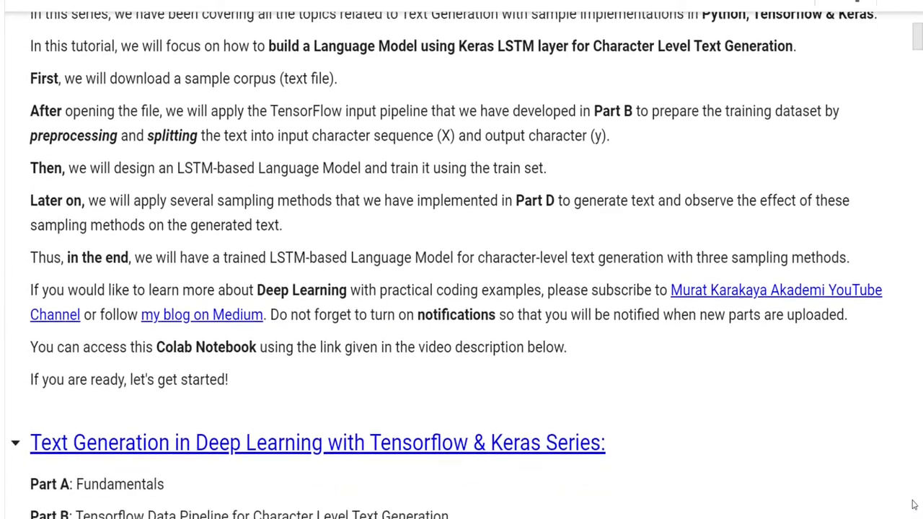
{"action": "scroll", "scroll_direction": "down", "scroll_amount": 3}
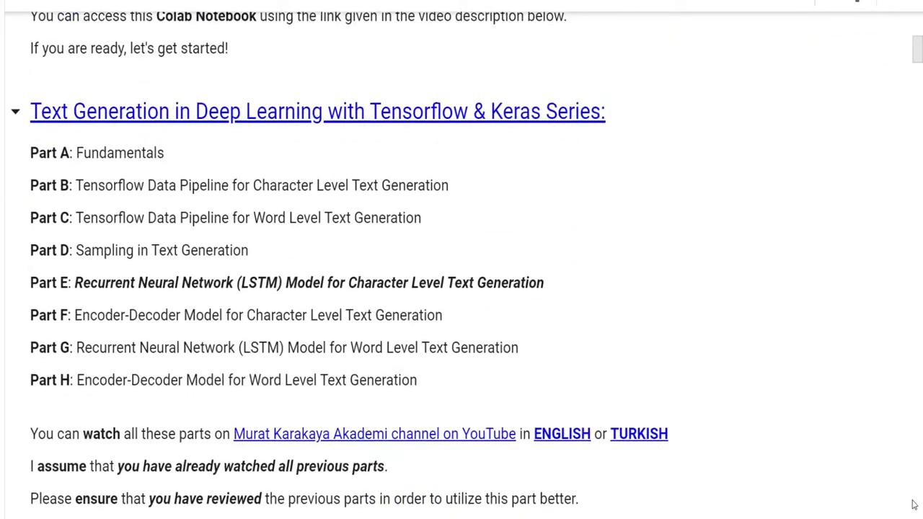
{"action": "scroll", "scroll_direction": "down", "scroll_amount": 3}
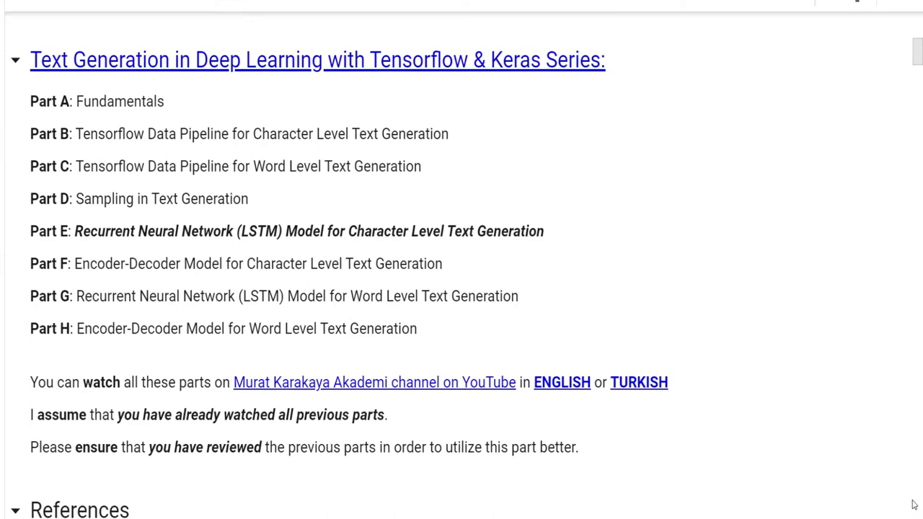
{"action": "scroll", "scroll_direction": "down", "scroll_amount": 3}
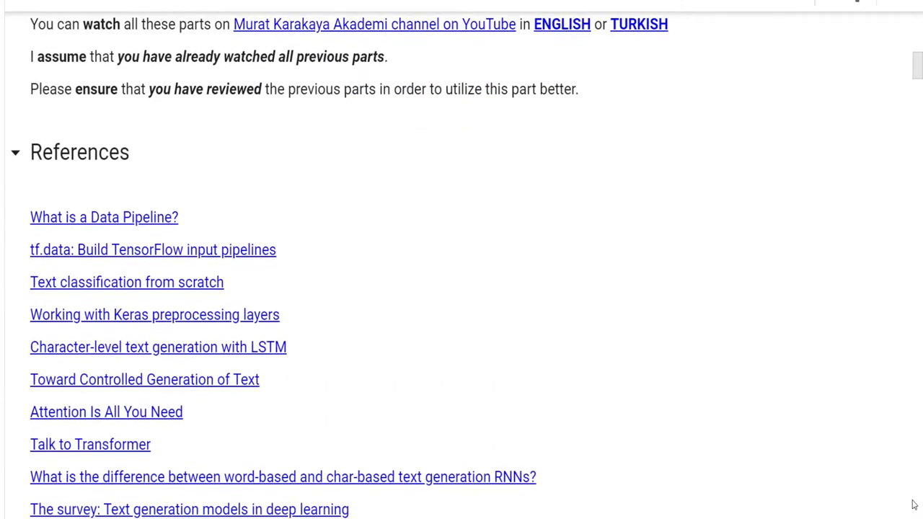
{"action": "scroll", "scroll_direction": "down", "scroll_amount": 3}
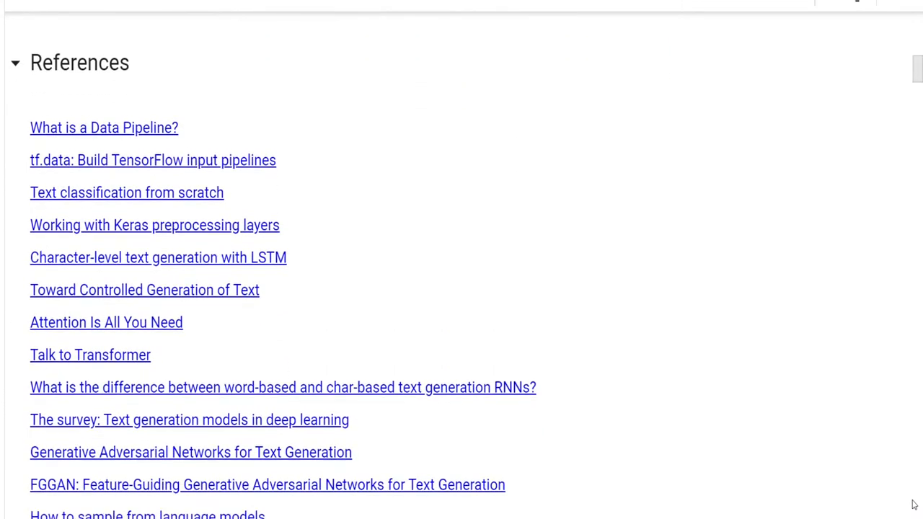
{"action": "scroll", "scroll_direction": "down", "scroll_amount": 3}
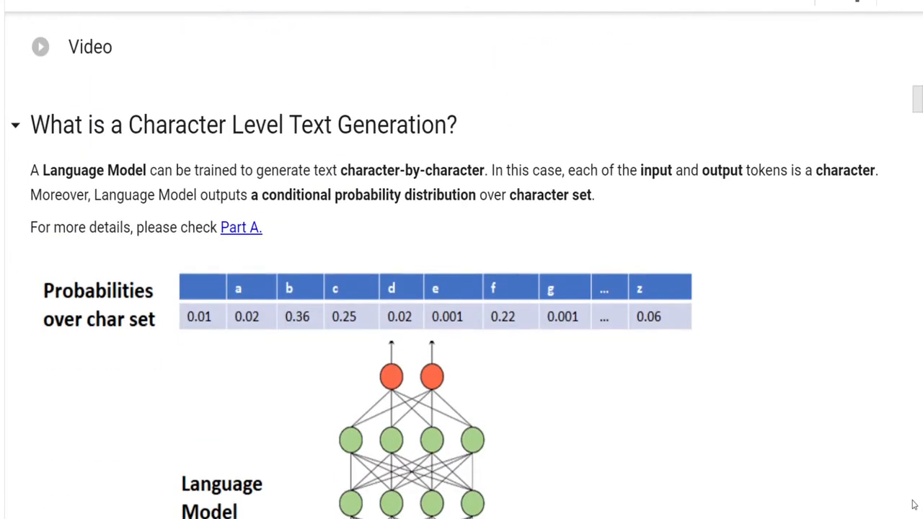
{"action": "scroll", "scroll_direction": "down", "scroll_amount": 3}
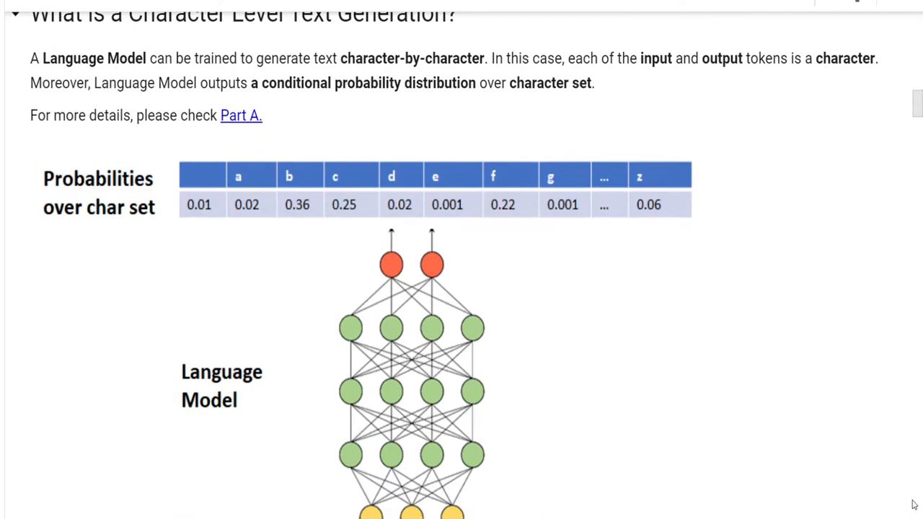
{"action": "scroll", "scroll_direction": "down", "scroll_amount": 3}
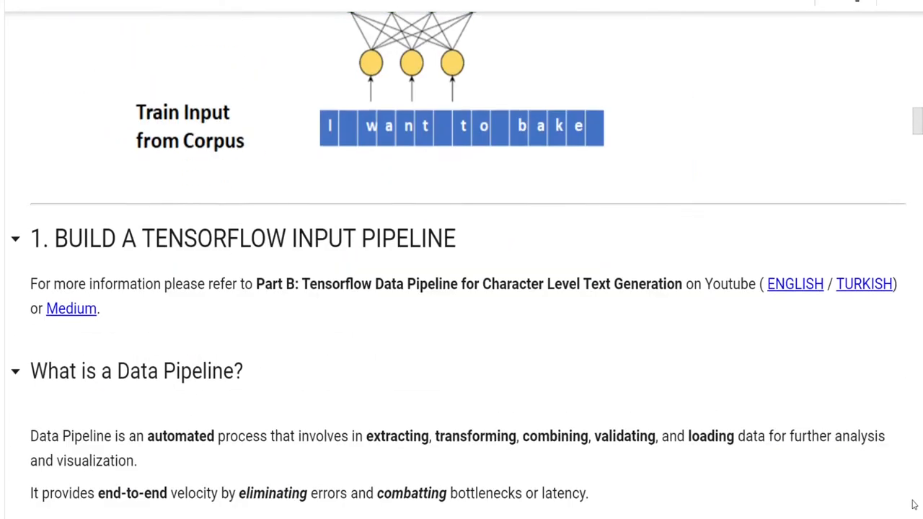
{"action": "scroll", "scroll_direction": "down", "scroll_amount": 3}
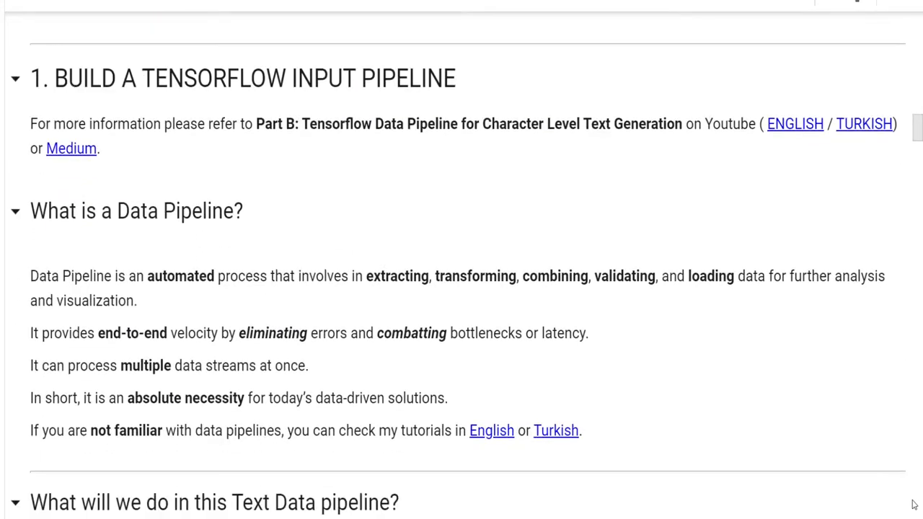
{"action": "scroll", "scroll_direction": "down", "scroll_amount": 3}
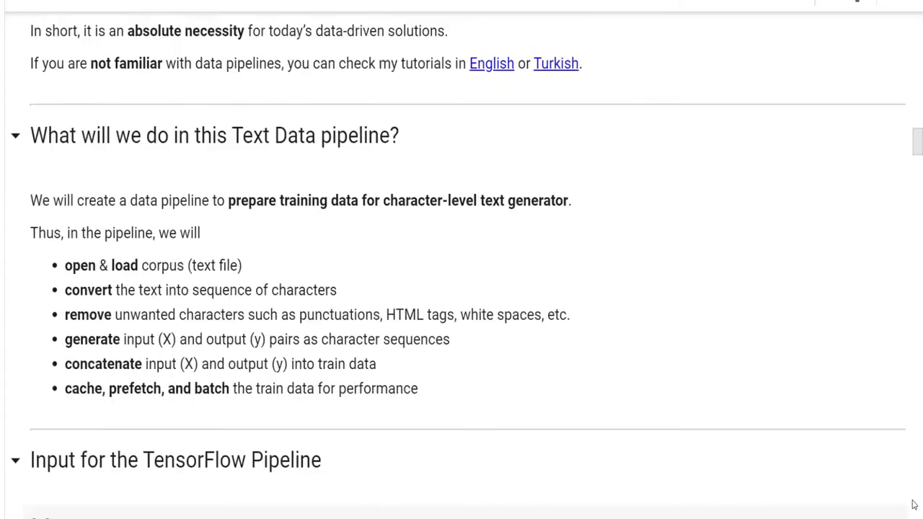
Step: Scroll through the pipeline cells and section 2 to the temperature_sampling and top_k_sampling cells
{"action": "scroll", "scroll_direction": "down", "scroll_amount": 3}
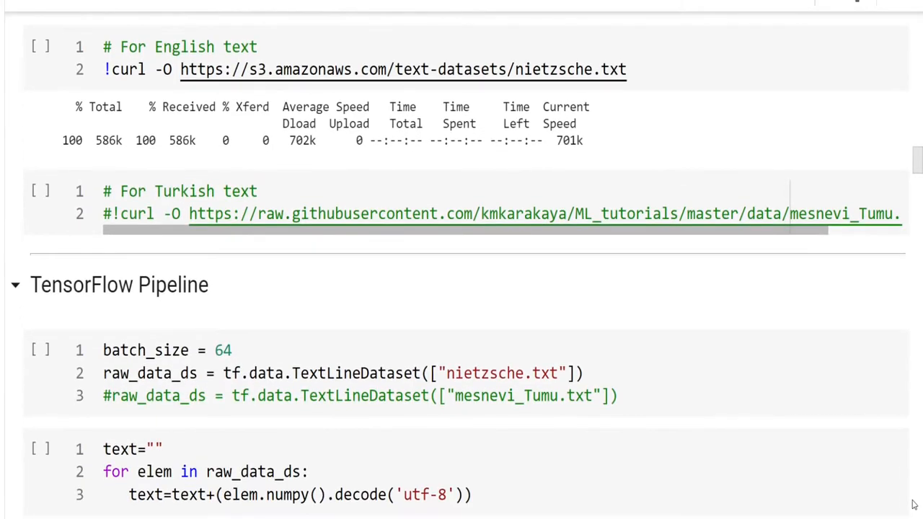
{"action": "scroll", "scroll_direction": "down", "scroll_amount": 3}
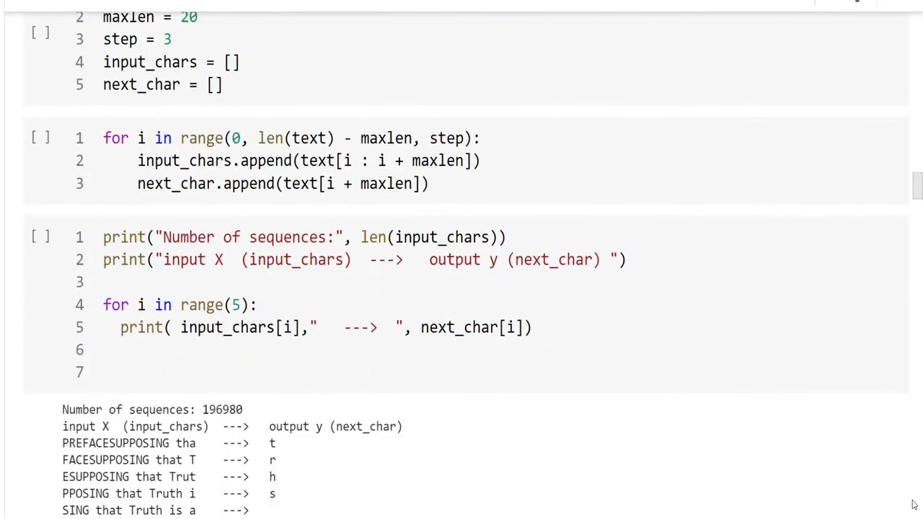
{"action": "scroll", "scroll_direction": "down", "scroll_amount": 3}
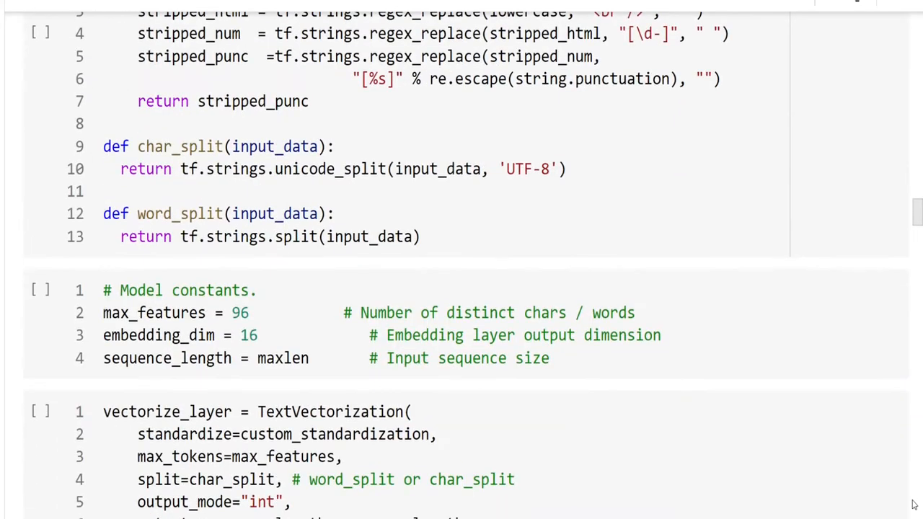
{"action": "scroll", "scroll_direction": "down", "scroll_amount": 3}
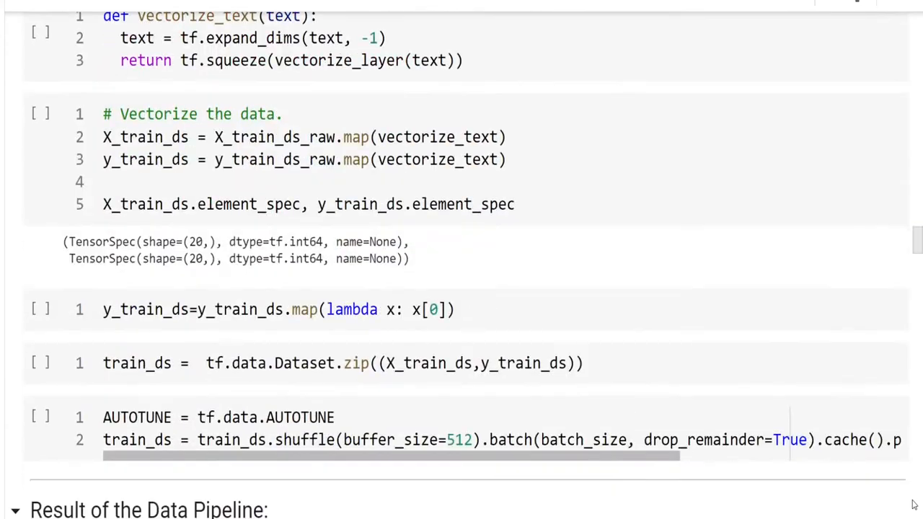
{"action": "scroll", "scroll_direction": "down", "scroll_amount": 3}
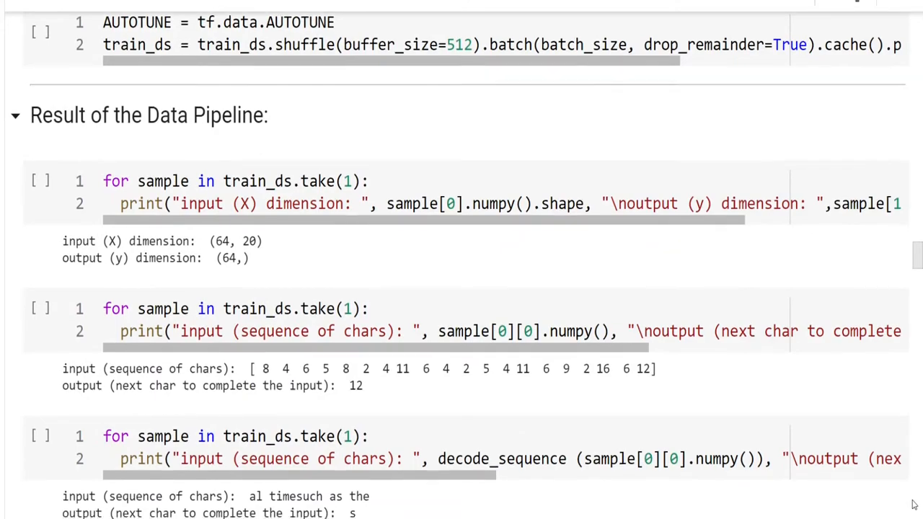
{"action": "scroll", "scroll_direction": "down", "scroll_amount": 3}
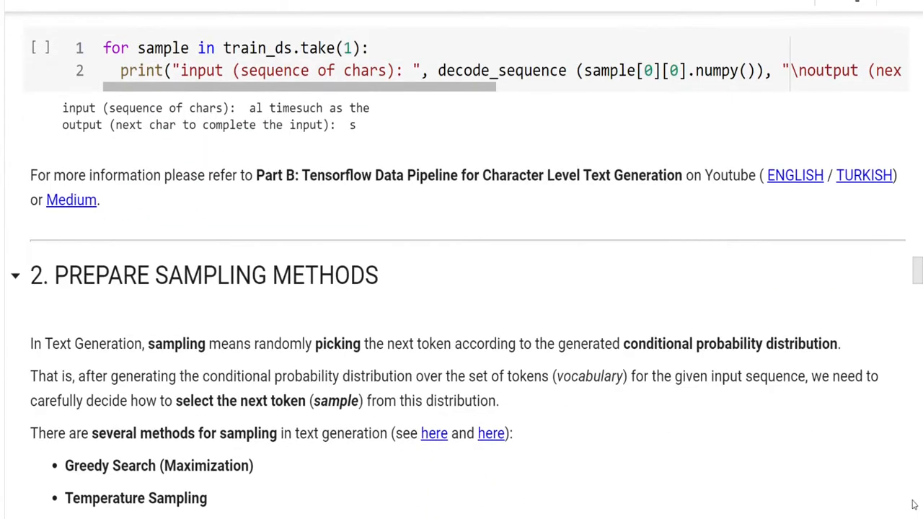
{"action": "scroll", "scroll_direction": "down", "scroll_amount": 3}
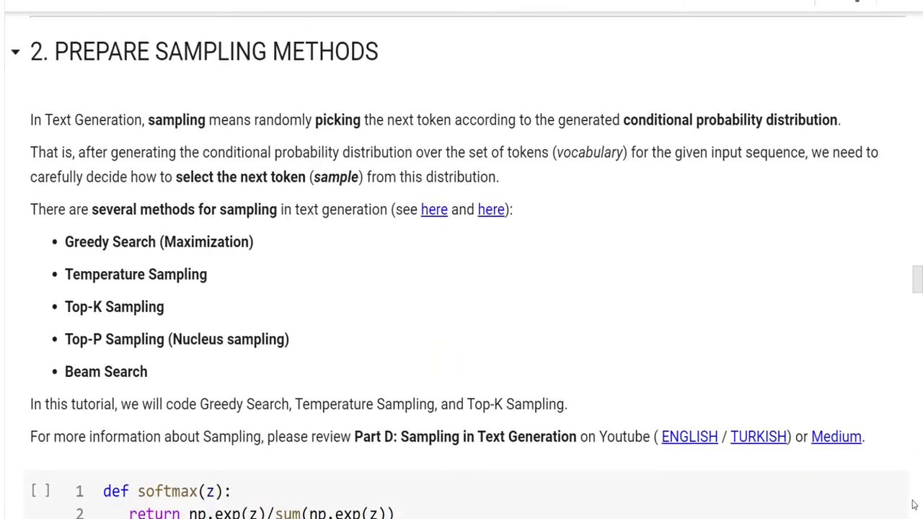
{"action": "scroll", "scroll_direction": "down", "scroll_amount": 3}
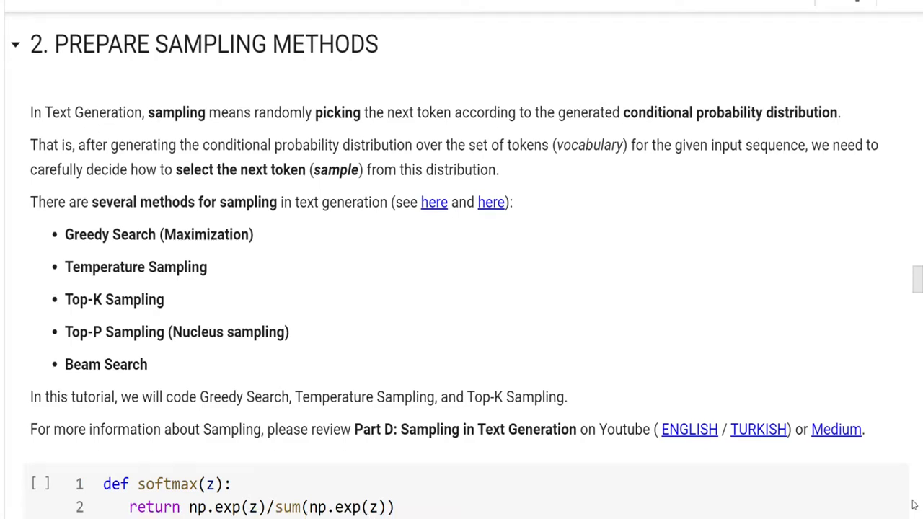
{"action": "scroll", "scroll_direction": "down", "scroll_amount": 3}
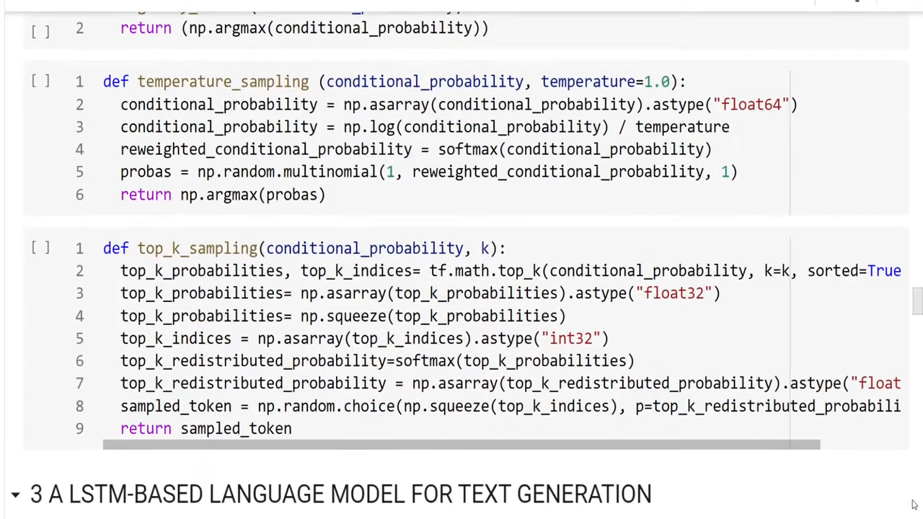
{"action": "scroll", "scroll_direction": "down", "scroll_amount": 3}
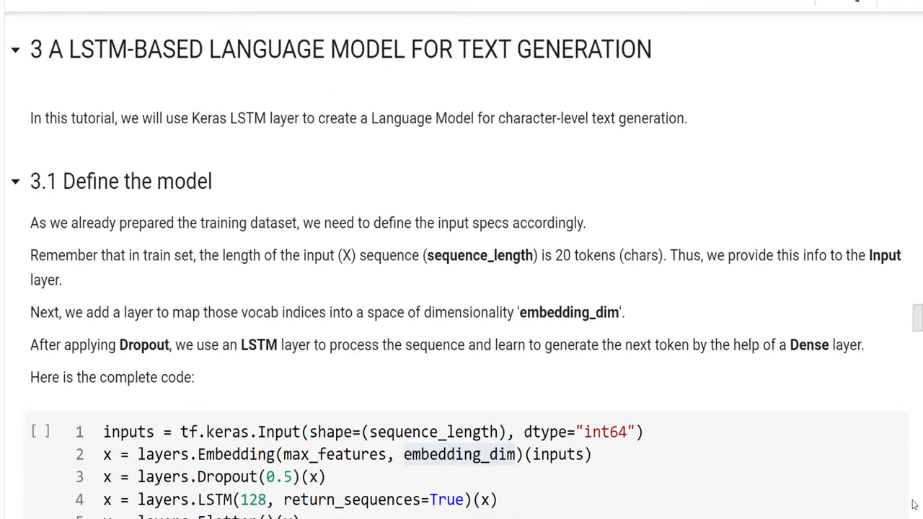
Step: Read the Temperature and Top-K sampling outputs below generate_text, continuing to 4 OBSERVATIONS
{"action": "scroll", "scroll_direction": "down", "scroll_amount": 3}
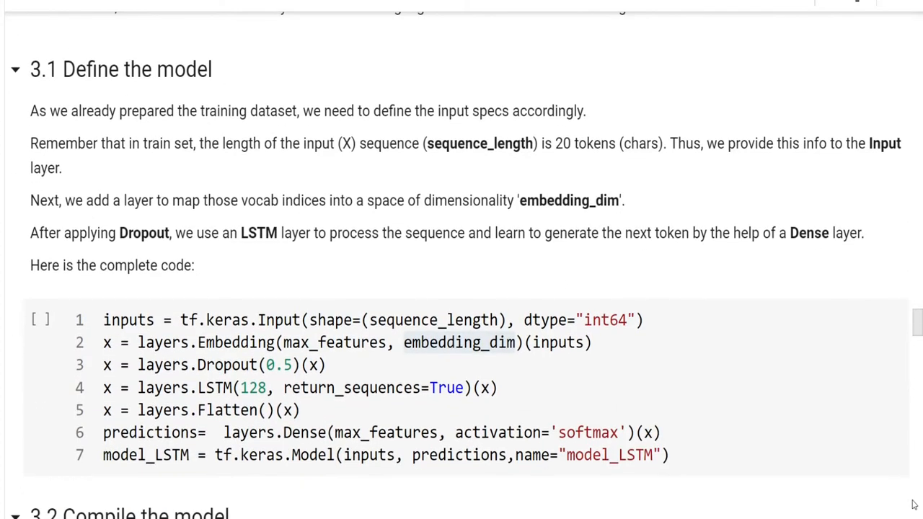
{"action": "scroll", "scroll_direction": "down", "scroll_amount": 3}
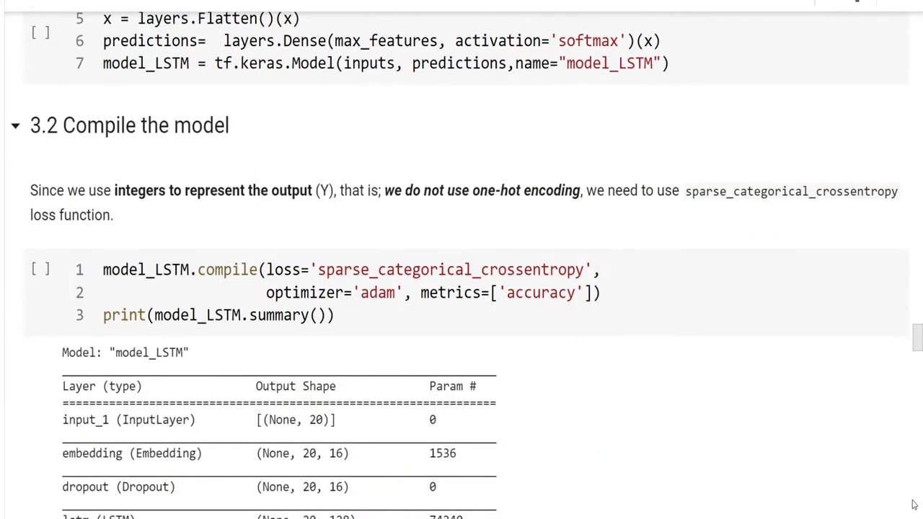
{"action": "scroll", "scroll_direction": "down", "scroll_amount": 3}
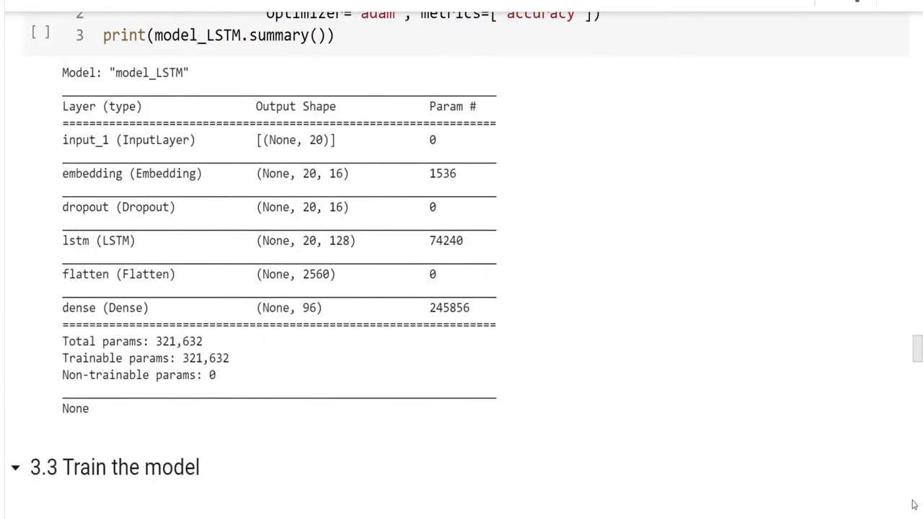
{"action": "scroll", "scroll_direction": "down", "scroll_amount": 3}
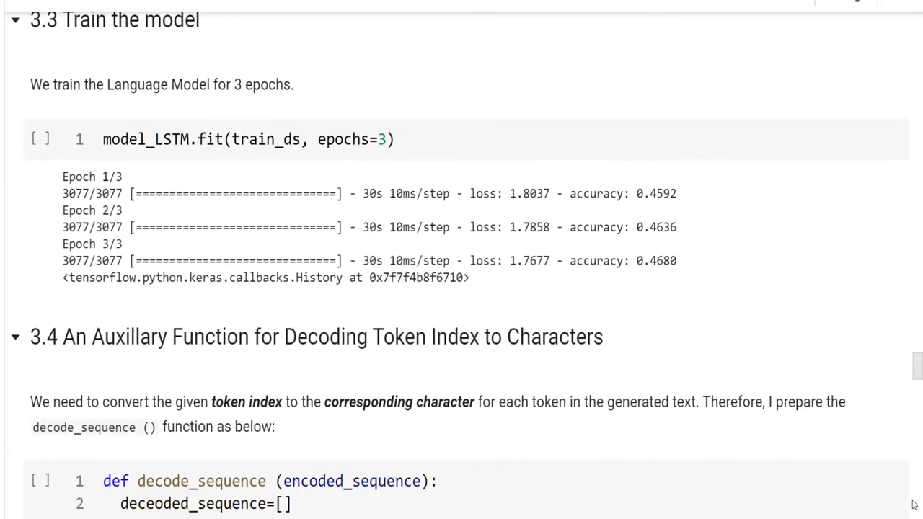
{"action": "scroll", "scroll_direction": "down", "scroll_amount": 3}
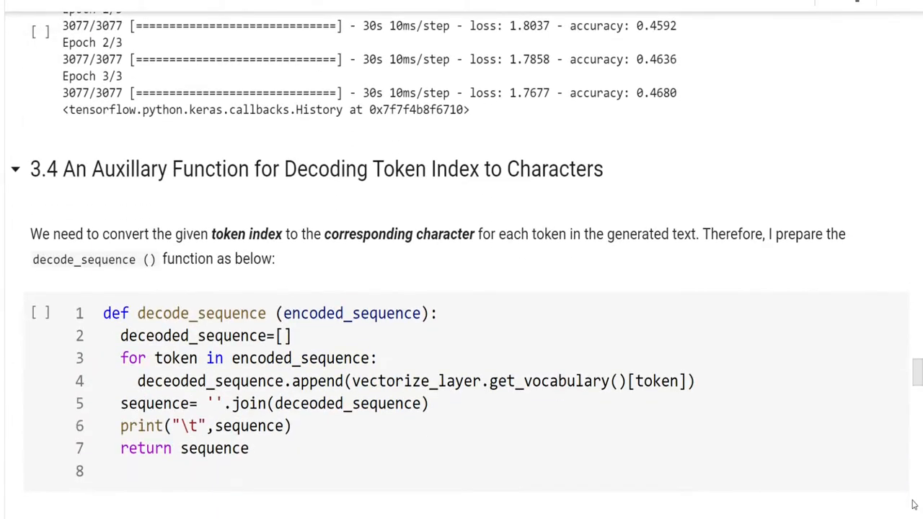
{"action": "scroll", "scroll_direction": "down", "scroll_amount": 3}
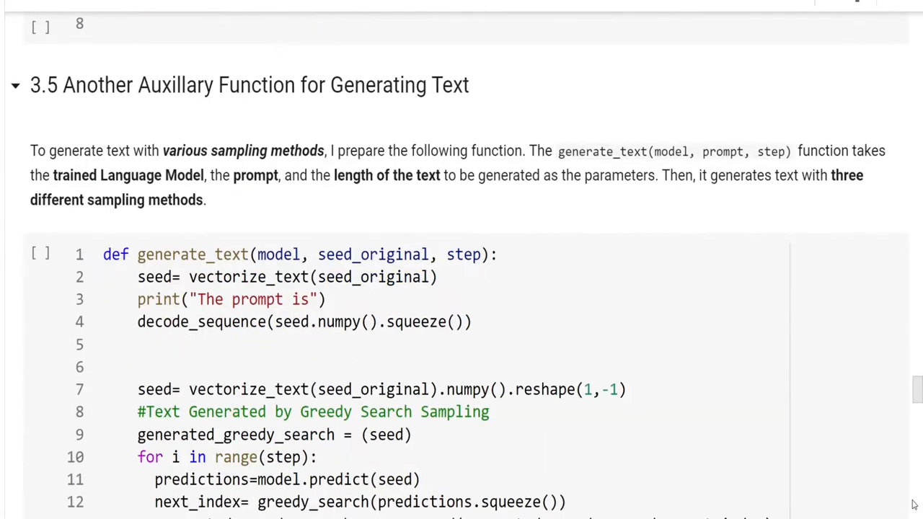
{"action": "scroll", "scroll_direction": "down", "scroll_amount": 3}
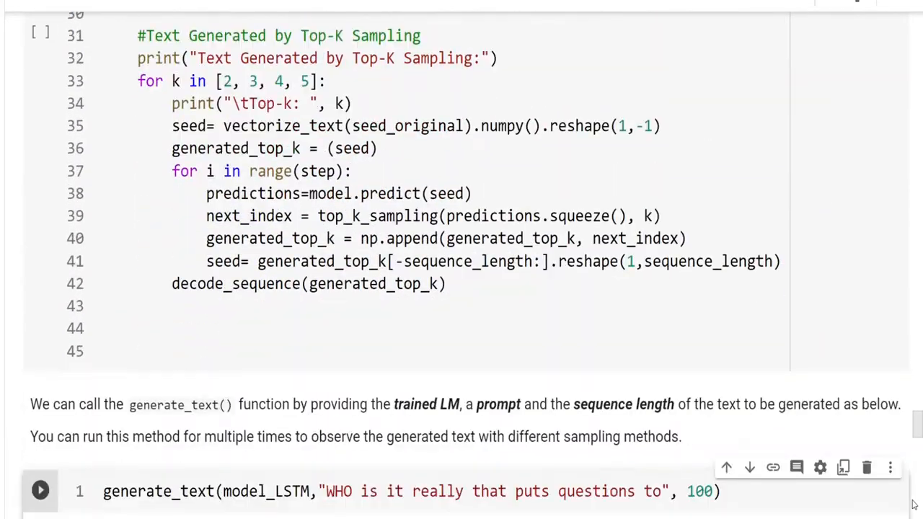
{"action": "left_click", "coordinate": [40, 490]}
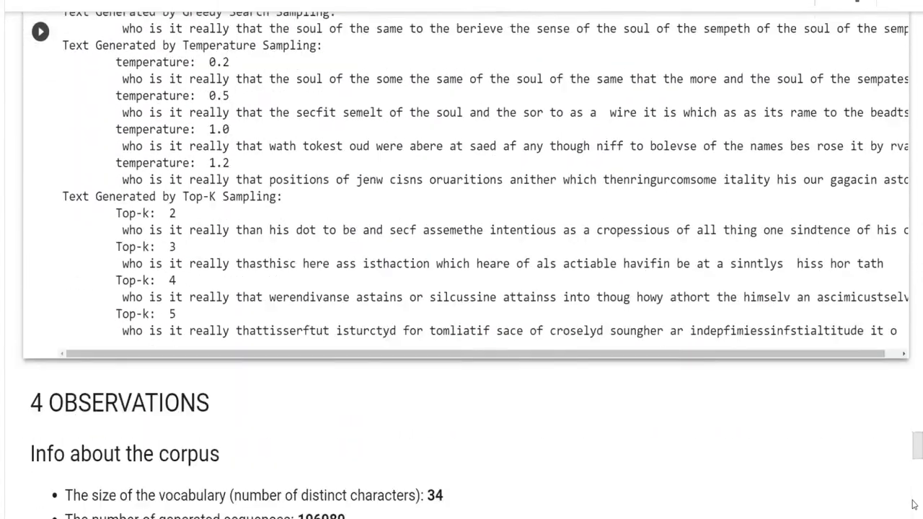
{"action": "scroll", "scroll_direction": "down", "scroll_amount": 3}
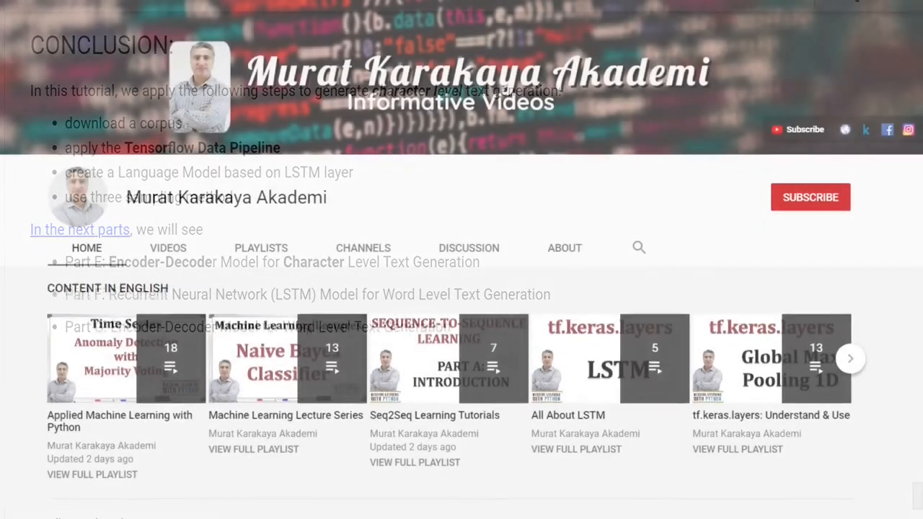
Step: Browse the channel's playlists, then subscribe and turn on the notification bell
{"action": "scroll", "scroll_direction": "down", "scroll_amount": 3}
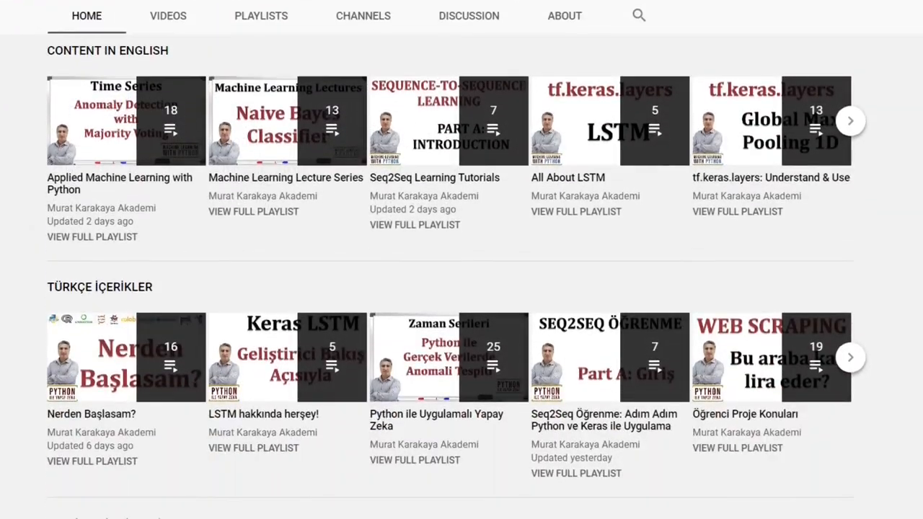
{"action": "scroll", "scroll_direction": "down", "scroll_amount": 3}
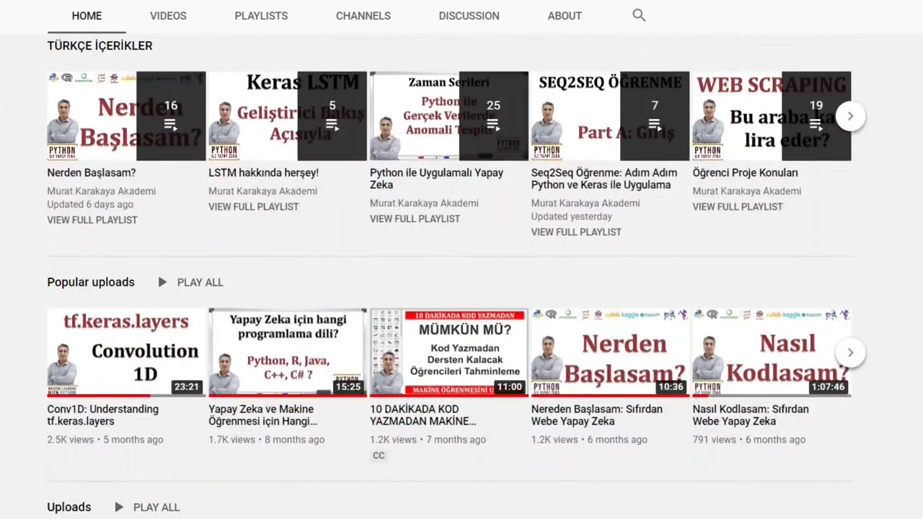
{"action": "scroll", "scroll_direction": "down", "scroll_amount": 3}
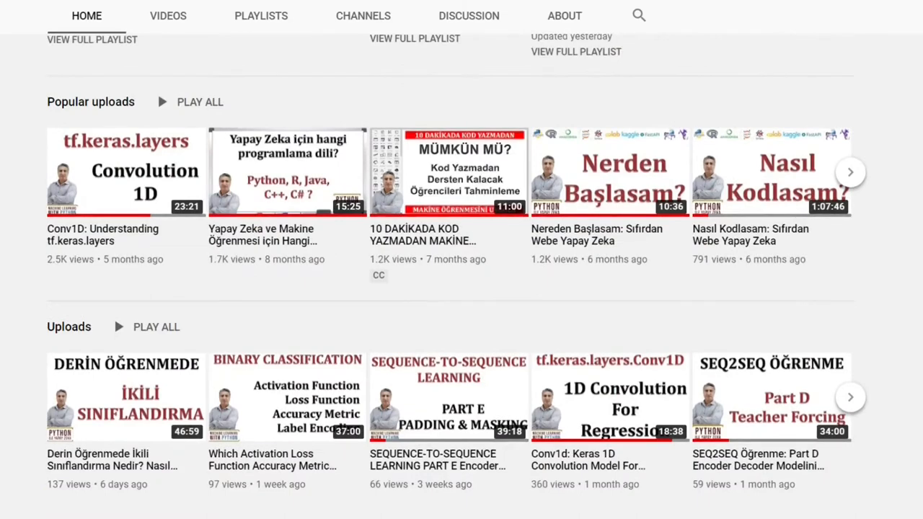
{"action": "scroll", "scroll_direction": "up", "scroll_amount": 3}
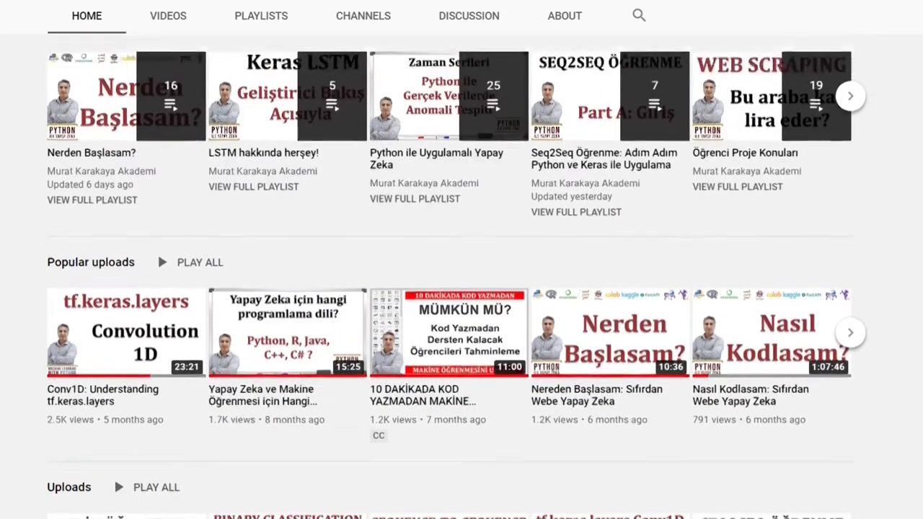
{"action": "scroll", "scroll_direction": "down", "scroll_amount": 3}
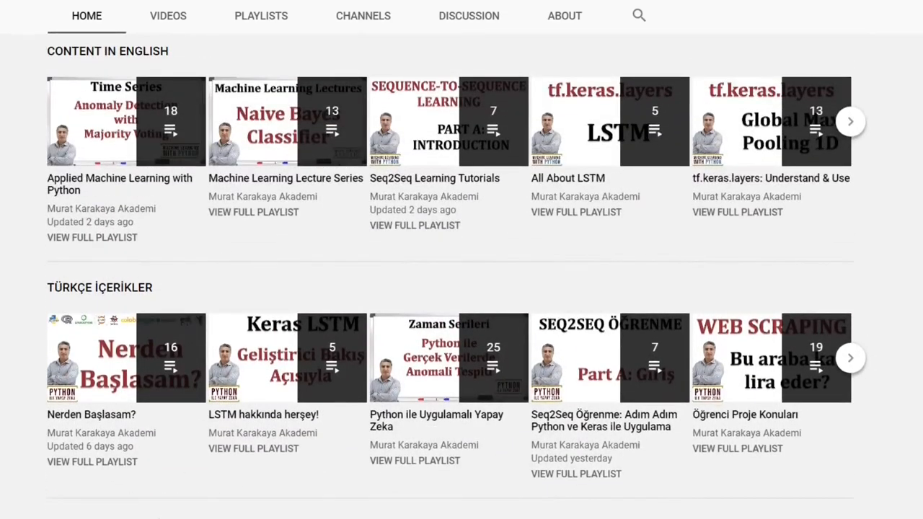
{"action": "scroll", "scroll_direction": "up", "scroll_amount": 3}
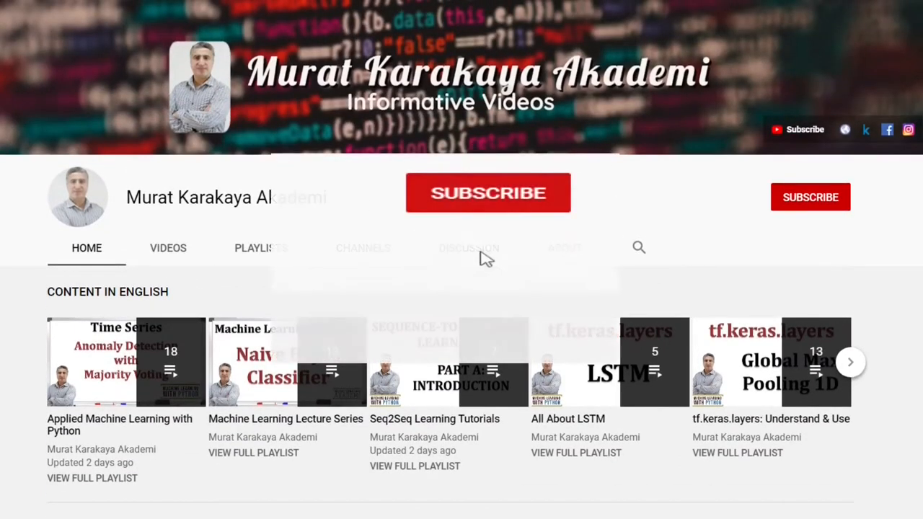
{"action": "left_click", "coordinate": [487, 192]}
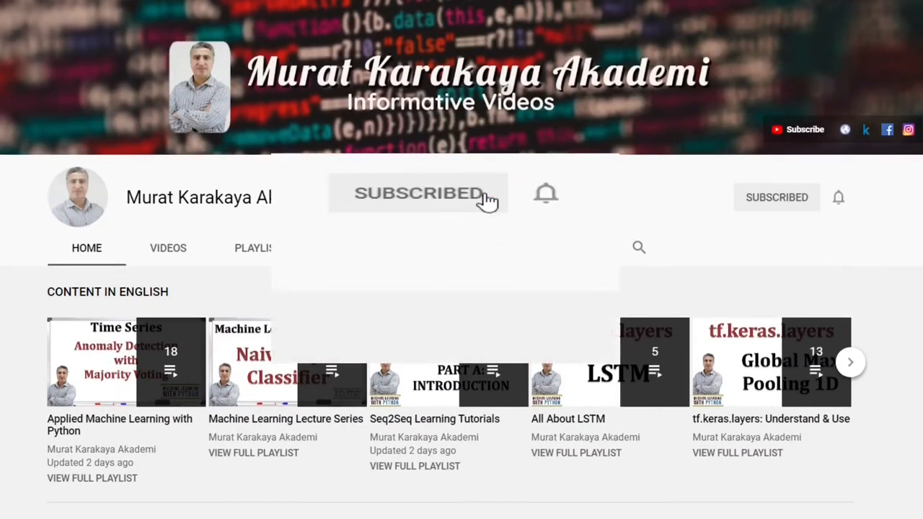
{"action": "mouse_move", "coordinate": [546, 197]}
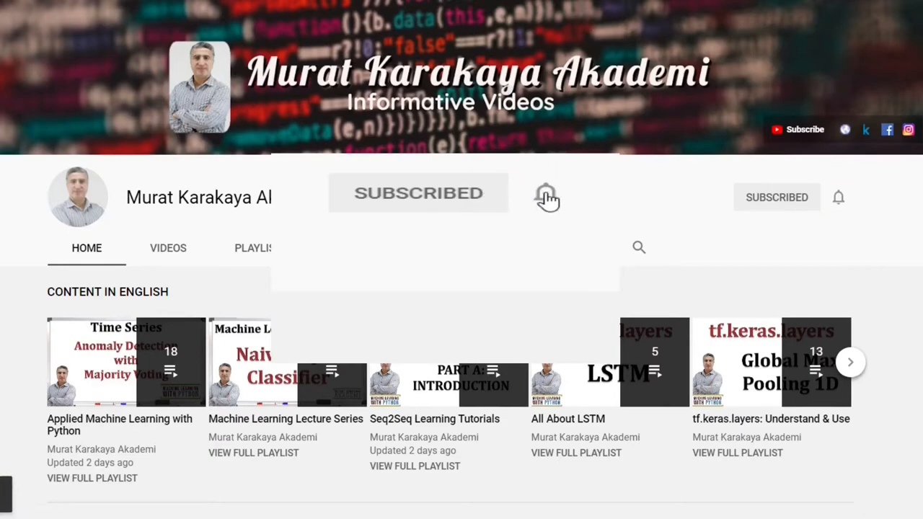
{"action": "left_click", "coordinate": [546, 193]}
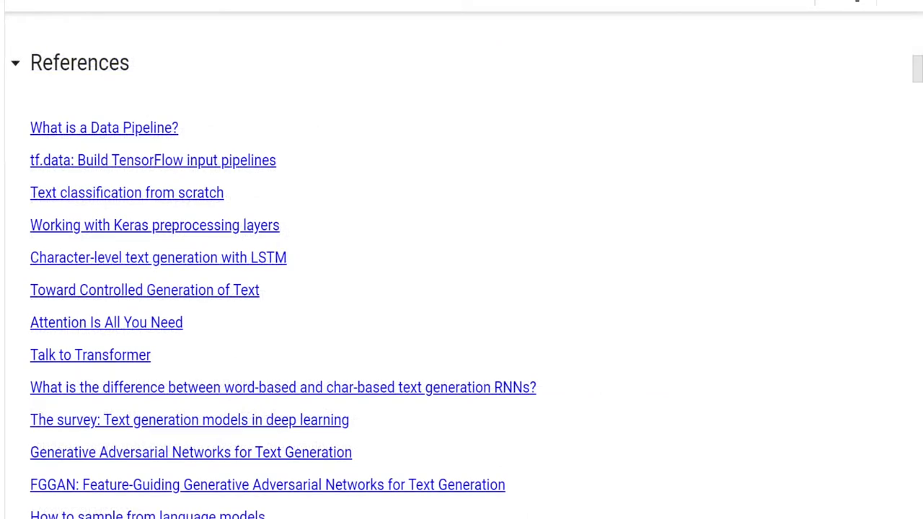
Step: Scroll to the References list and 'What is a Character Level Text Generation?' section
{"action": "scroll", "scroll_direction": "down", "scroll_amount": 3}
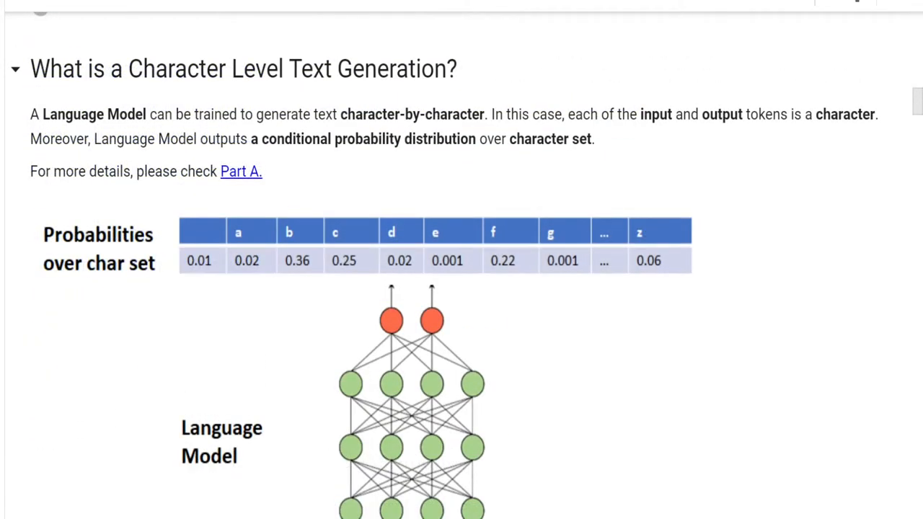
{"action": "scroll", "scroll_direction": "down", "scroll_amount": 3}
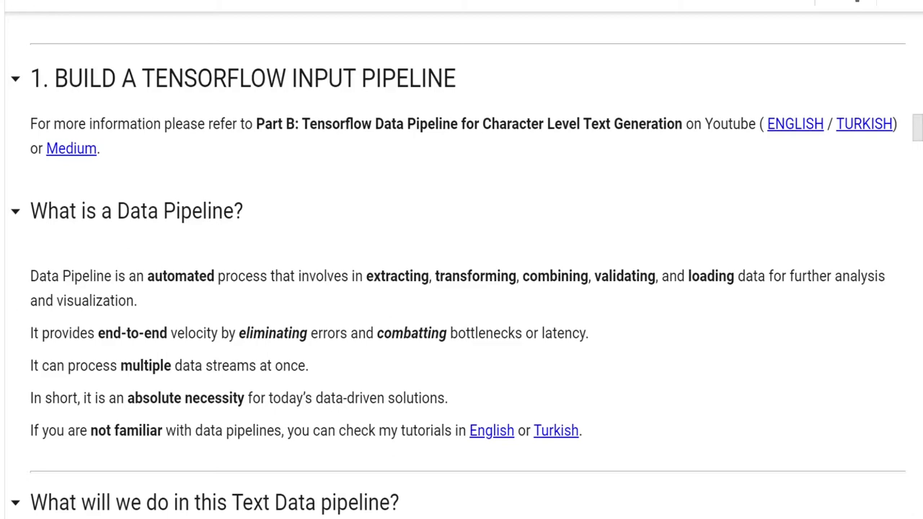
Step: Scroll from 1. BUILD A TENSORFLOW INPUT PIPELINE through its code cells to 'Result of the Data Pipeline'
{"action": "scroll", "scroll_direction": "down", "scroll_amount": 3}
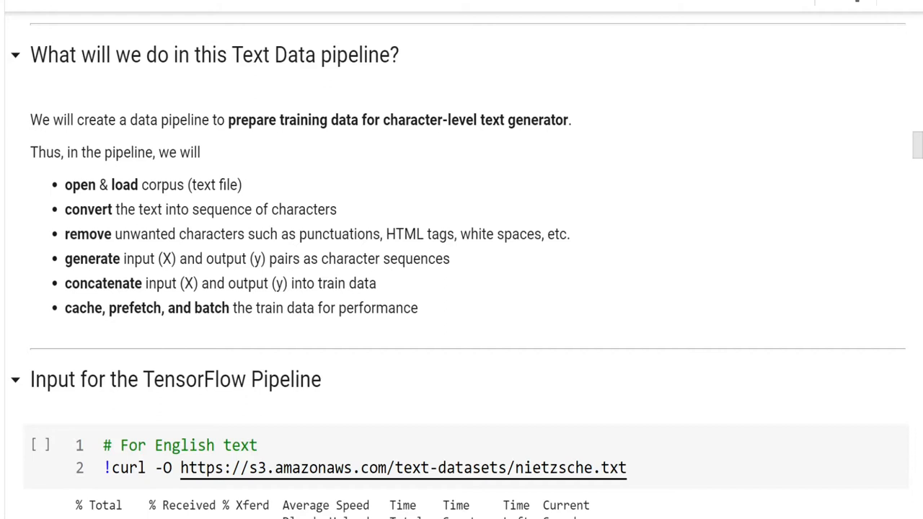
{"action": "scroll", "scroll_direction": "down", "scroll_amount": 3}
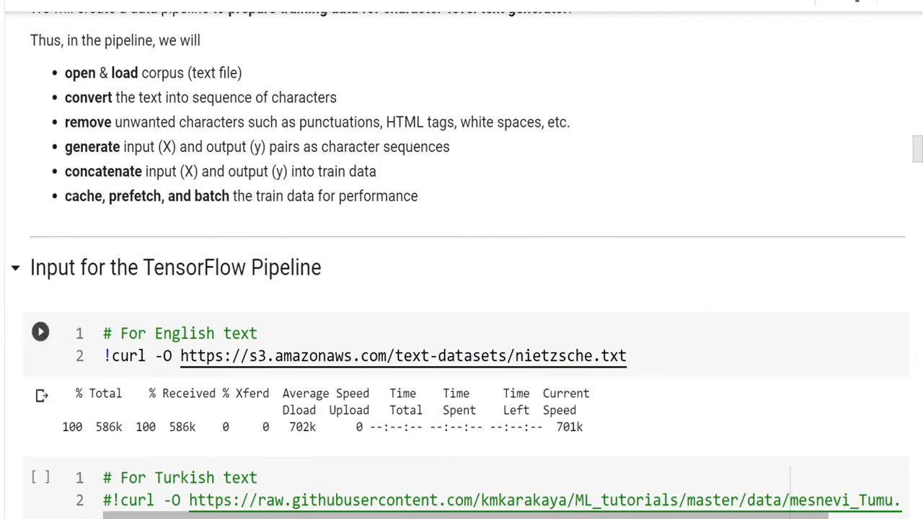
{"action": "scroll", "scroll_direction": "down", "scroll_amount": 3}
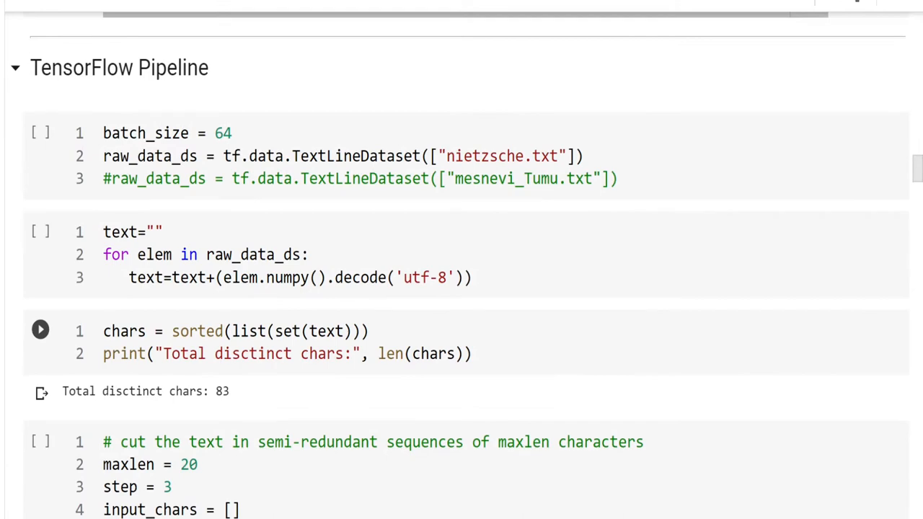
{"action": "scroll", "scroll_direction": "down", "scroll_amount": 3}
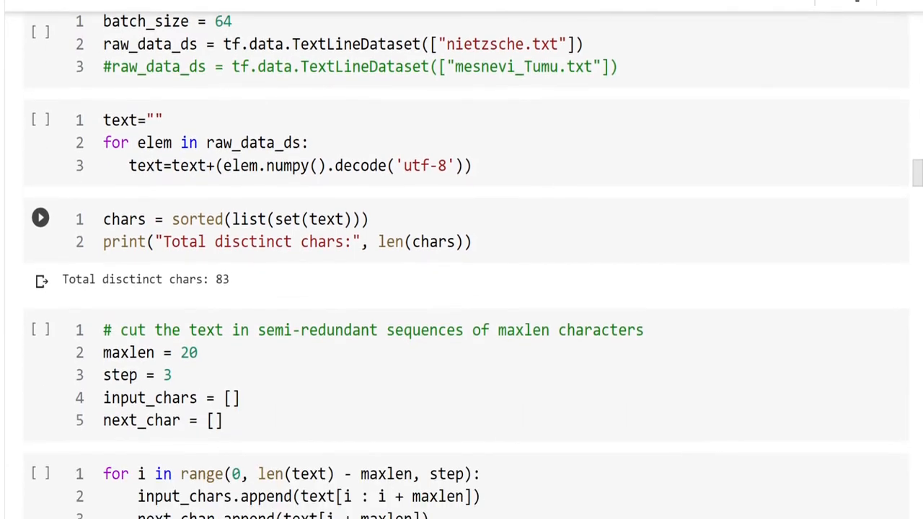
{"action": "scroll", "scroll_direction": "down", "scroll_amount": 3}
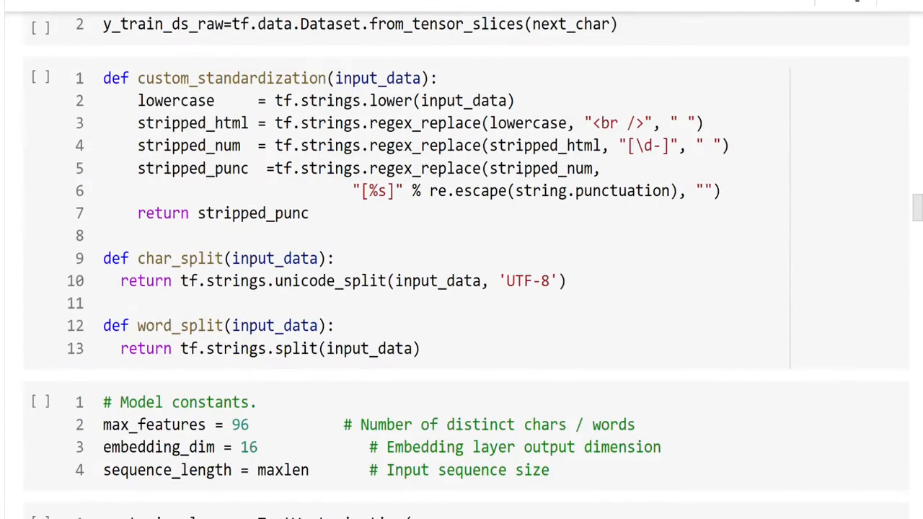
{"action": "scroll", "scroll_direction": "down", "scroll_amount": 3}
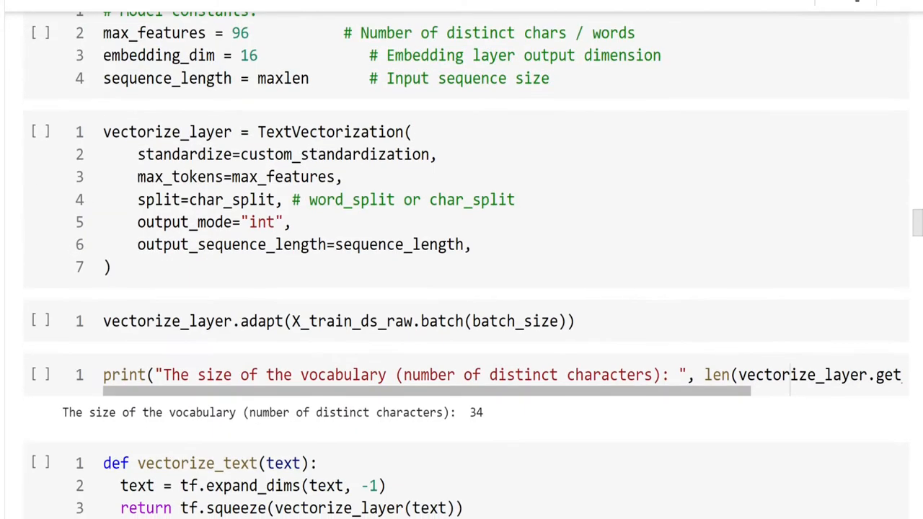
{"action": "scroll", "scroll_direction": "down", "scroll_amount": 3}
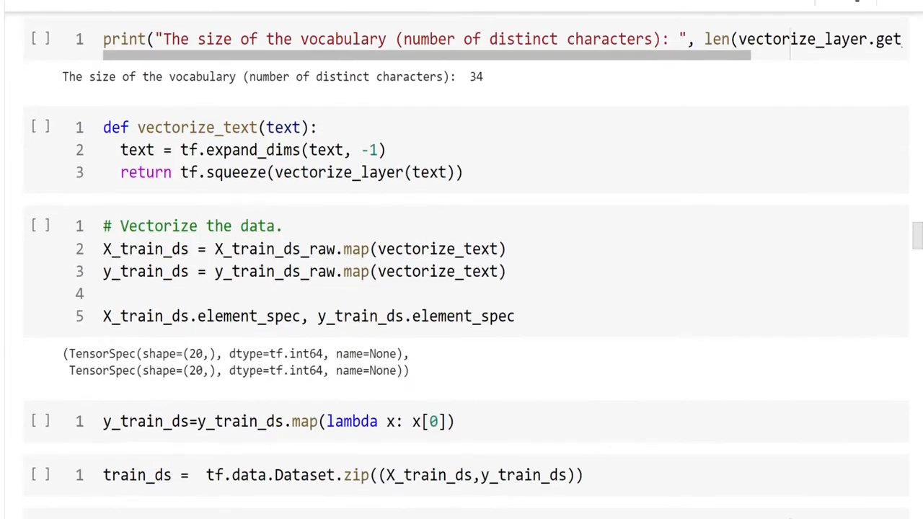
{"action": "scroll", "scroll_direction": "down", "scroll_amount": 3}
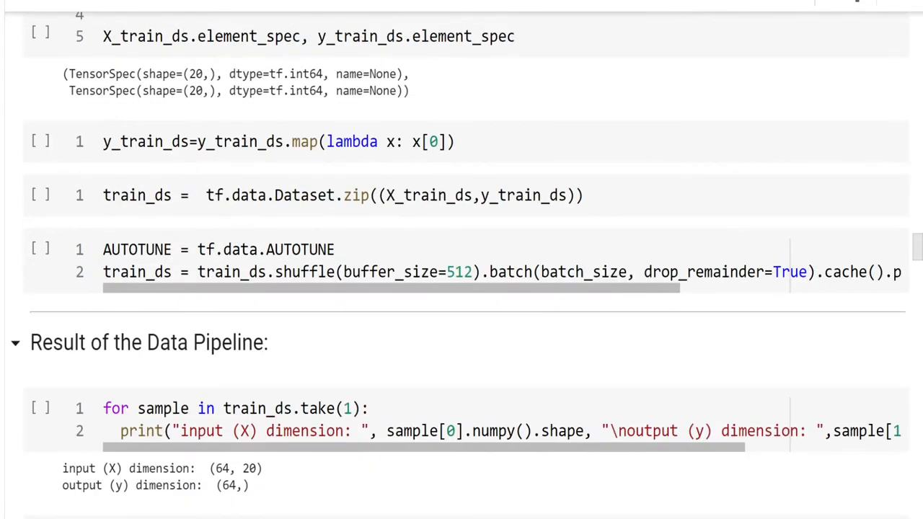
{"action": "scroll", "scroll_direction": "down", "scroll_amount": 3}
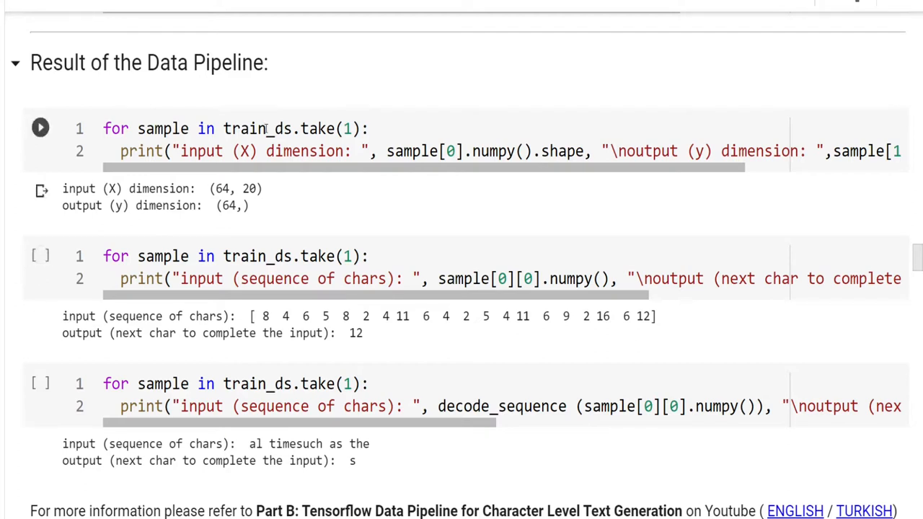
{"action": "double_click", "coordinate": [257, 128]}
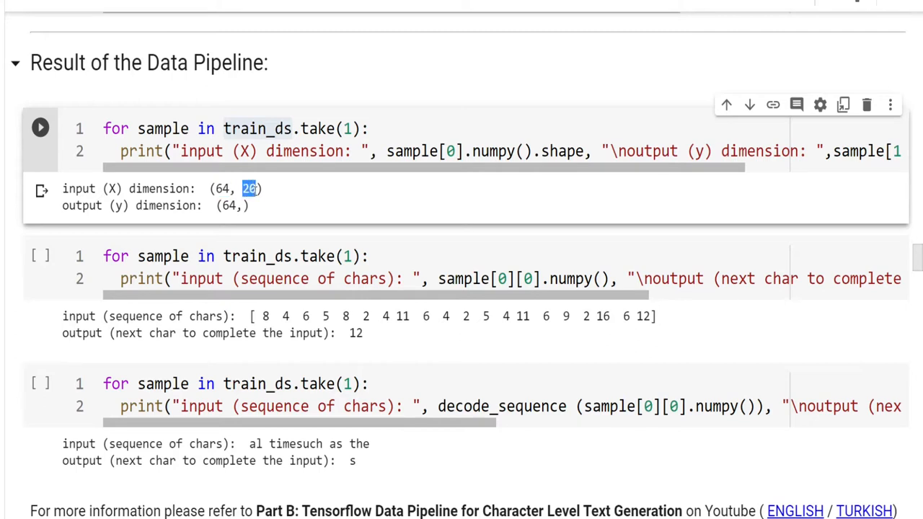
{"action": "mouse_move", "coordinate": [303, 208]}
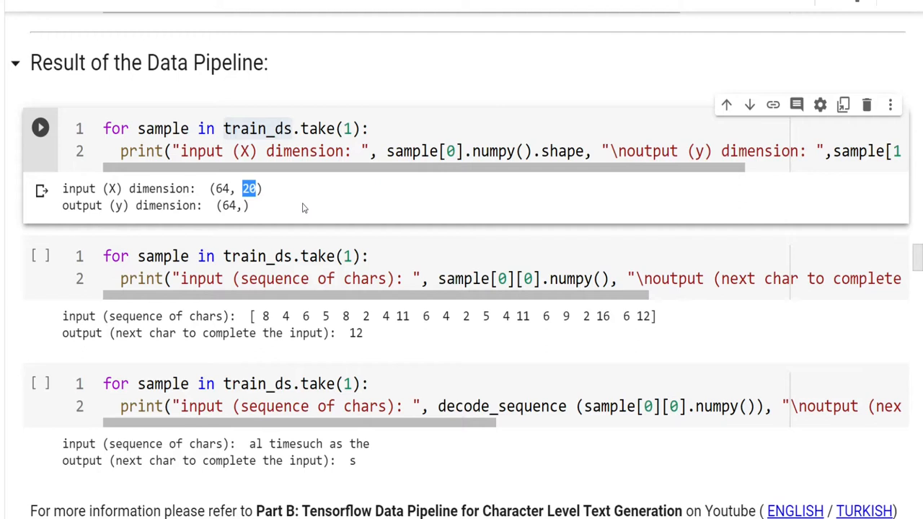
{"action": "mouse_move", "coordinate": [282, 209]}
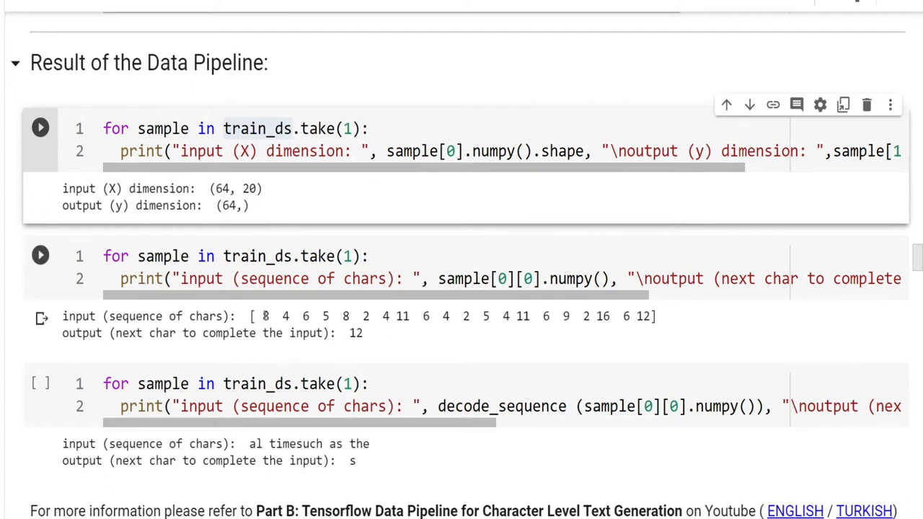
{"action": "left_click_drag", "start_coordinate": [259, 315], "coordinate": [310, 316]}
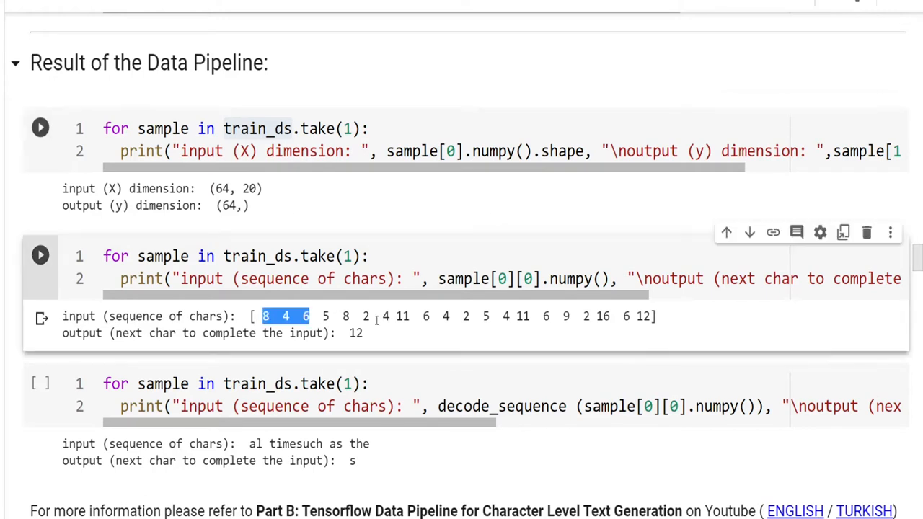
{"action": "left_click_drag", "start_coordinate": [263, 315], "coordinate": [648, 316]}
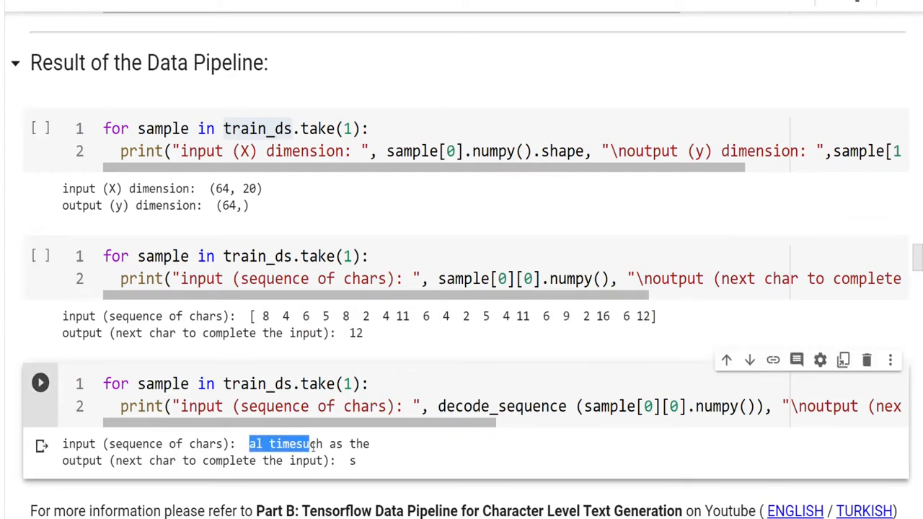
{"action": "left_click_drag", "start_coordinate": [310, 443], "coordinate": [370, 443]}
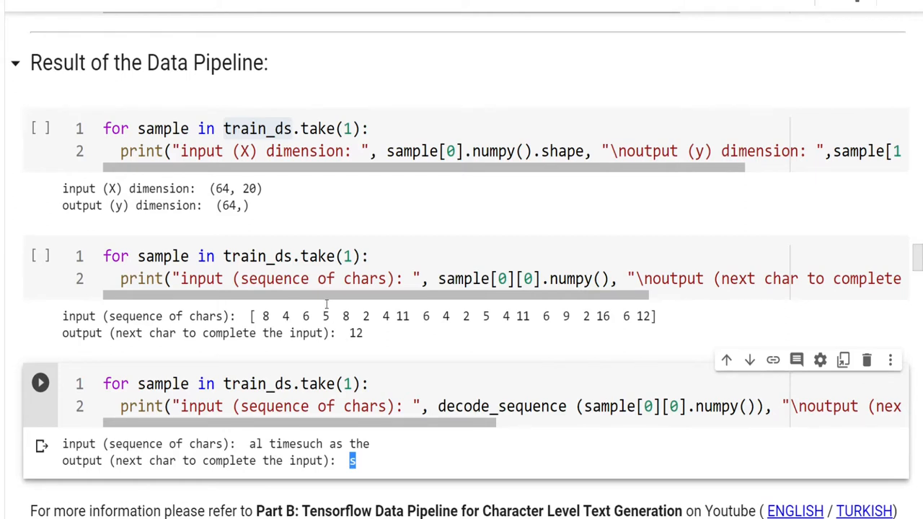
{"action": "mouse_move", "coordinate": [274, 431]}
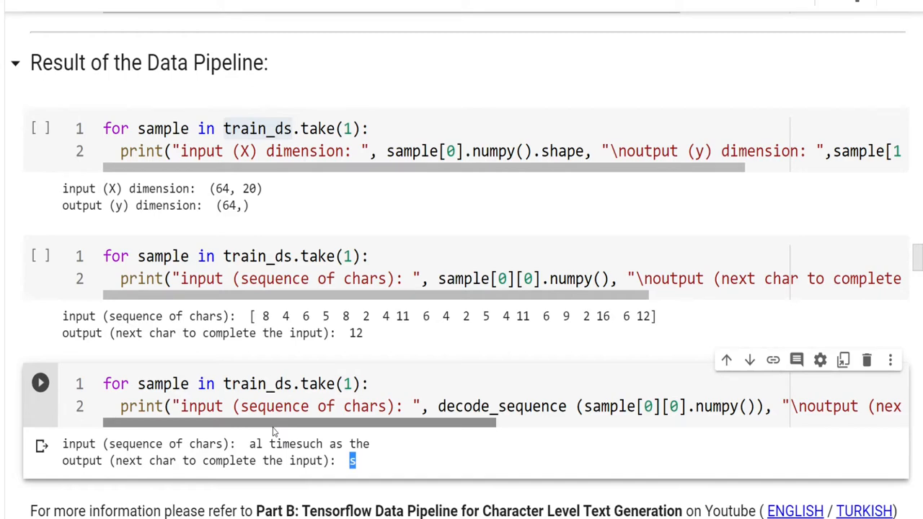
Step: Scroll to section 2, Prepare Sampling Methods, and through its sampling function cells
{"action": "scroll", "scroll_direction": "down", "scroll_amount": 3}
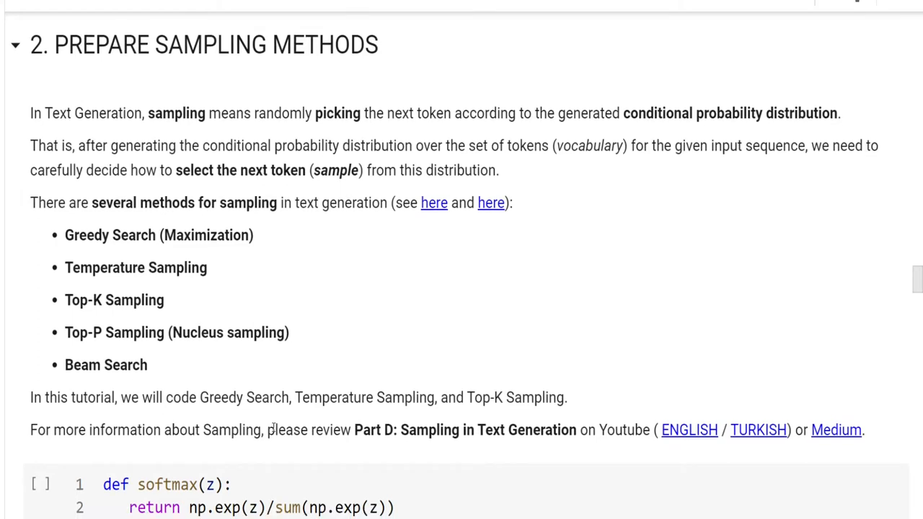
{"action": "scroll", "scroll_direction": "down", "scroll_amount": 3}
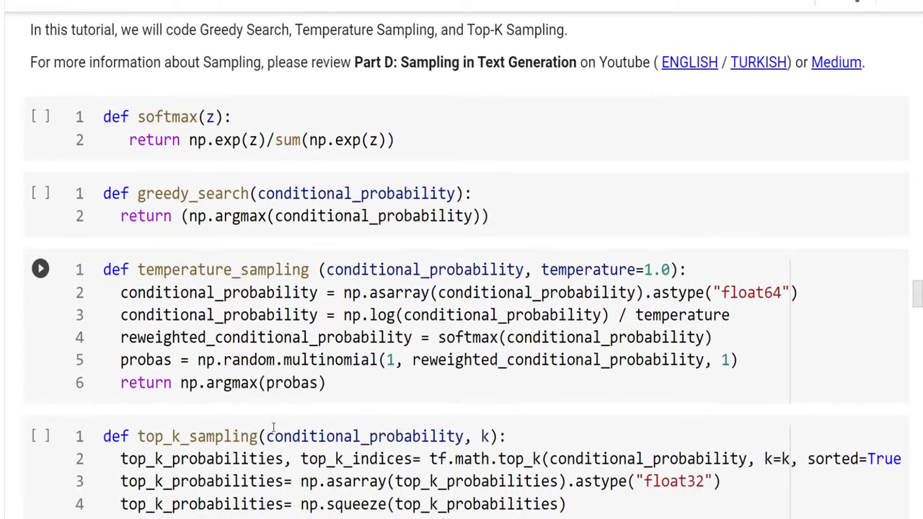
{"action": "scroll", "scroll_direction": "down", "scroll_amount": 3}
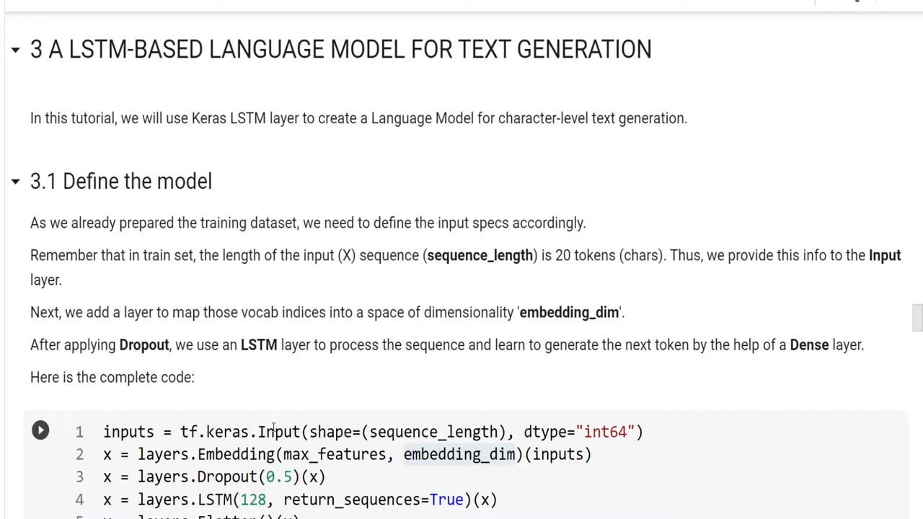
Step: Bring up section 3.1 Define the model and highlight the Input layer
{"action": "scroll", "scroll_direction": "down", "scroll_amount": 3}
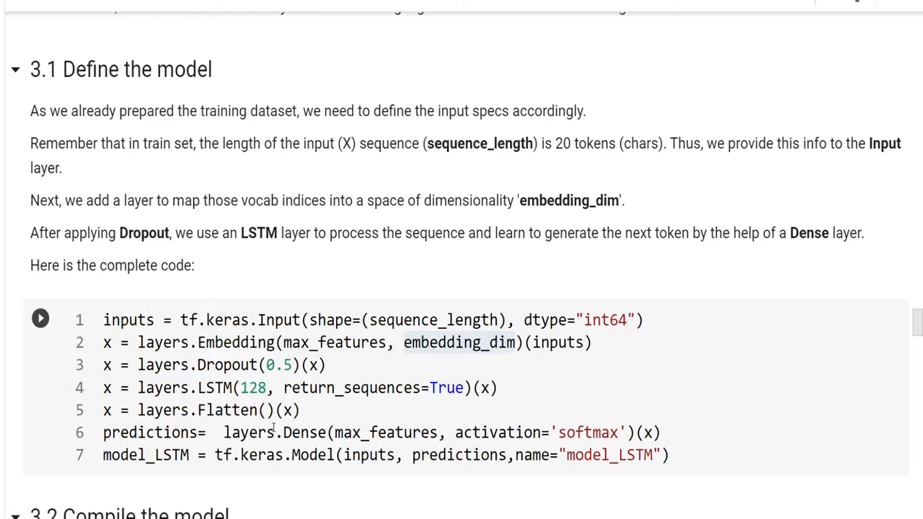
{"action": "left_click", "coordinate": [40, 318]}
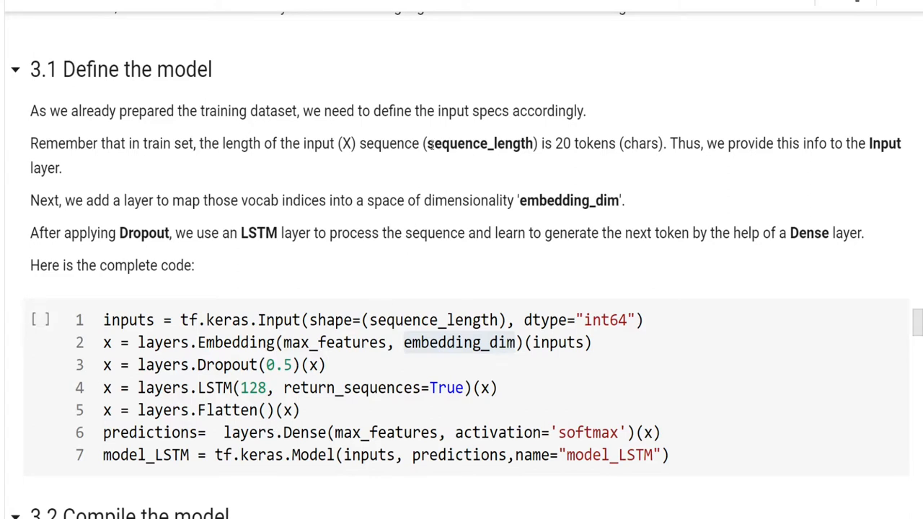
{"action": "double_click", "coordinate": [481, 143]}
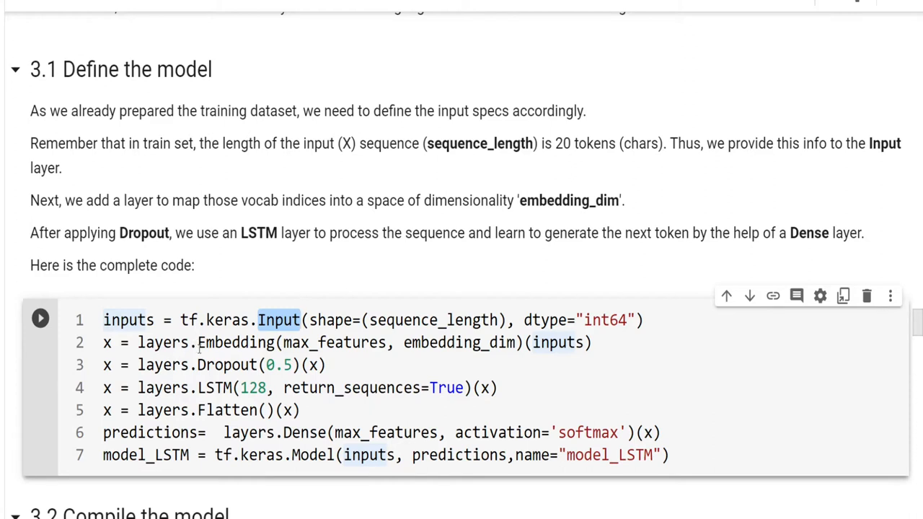
Step: Highlight the Embedding layer, max_features, return_sequences=True and the Flatten layer line
{"action": "double_click", "coordinate": [235, 342]}
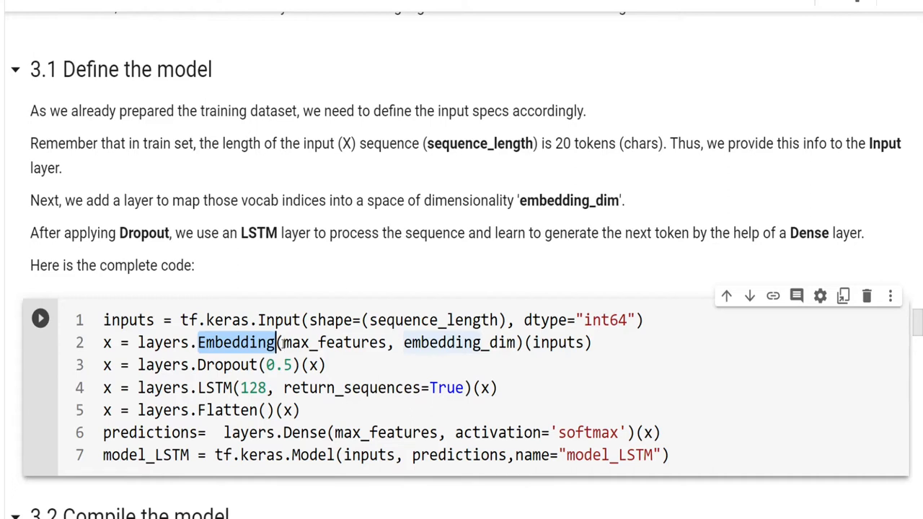
{"action": "double_click", "coordinate": [334, 342]}
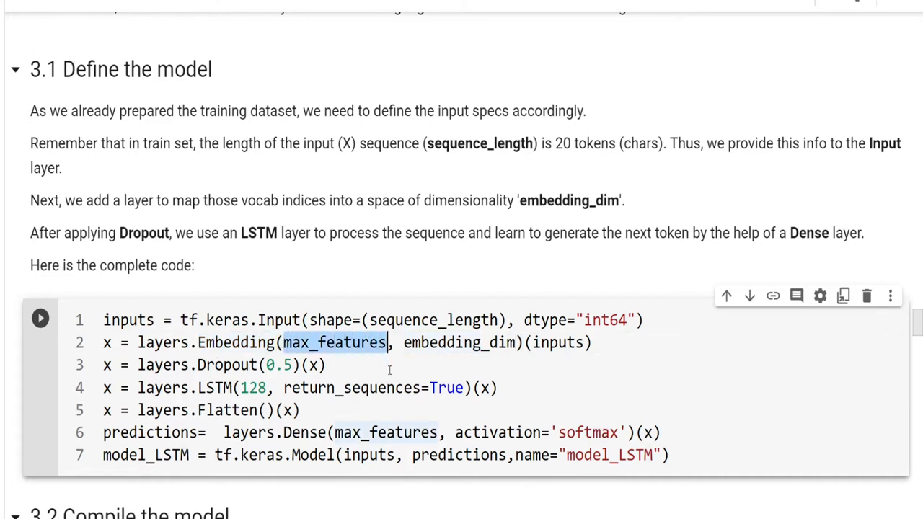
{"action": "double_click", "coordinate": [458, 342]}
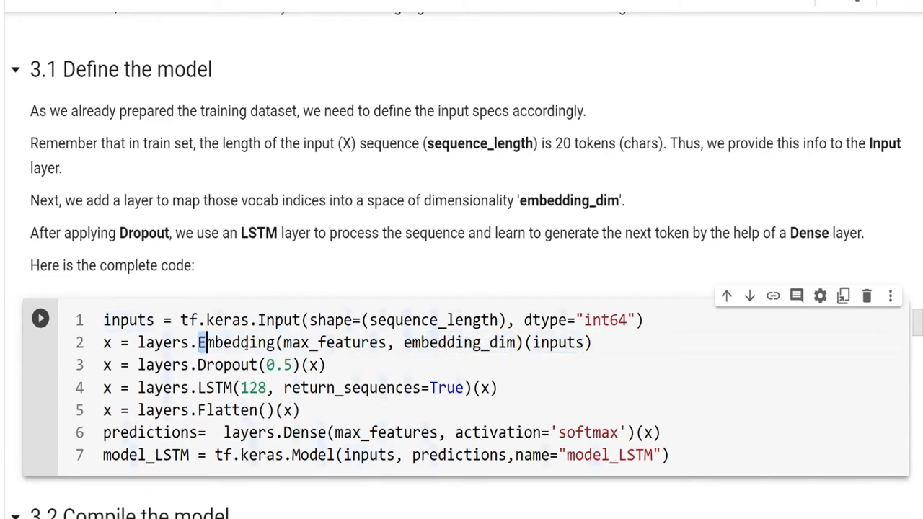
{"action": "double_click", "coordinate": [235, 342]}
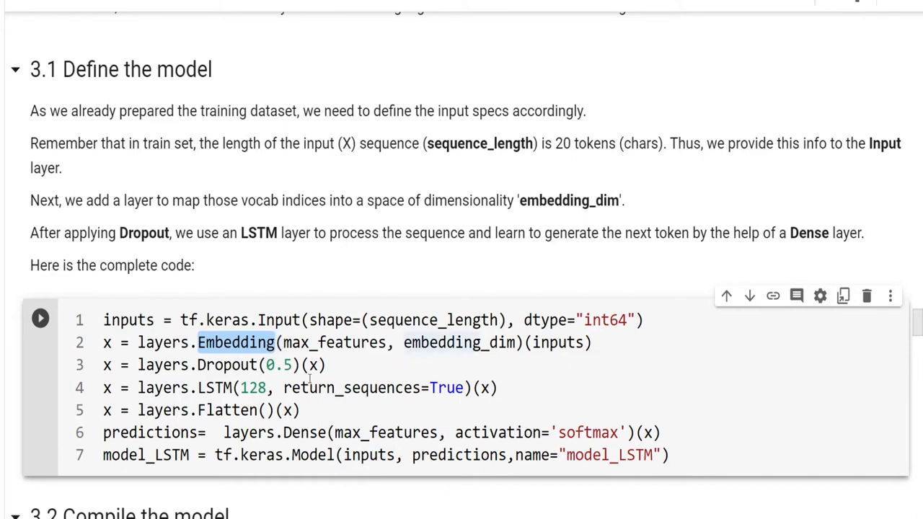
{"action": "double_click", "coordinate": [231, 364]}
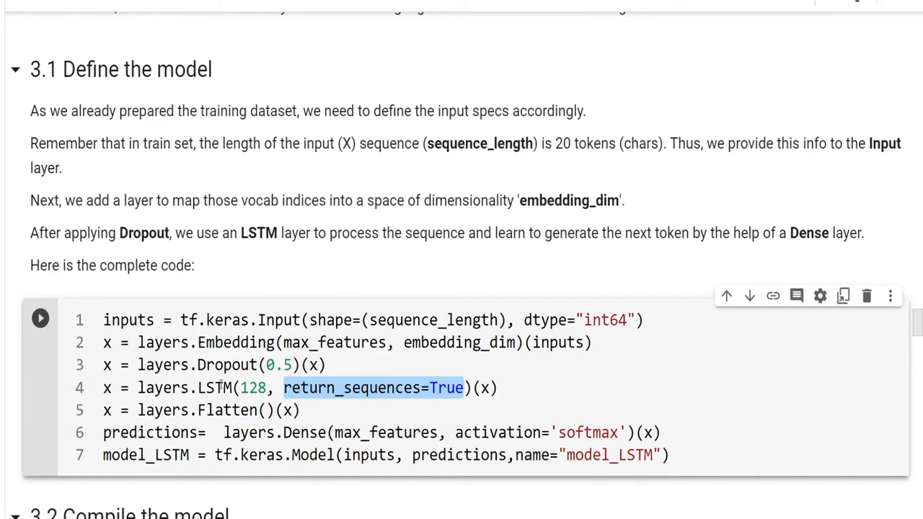
{"action": "left_click", "coordinate": [104, 388]}
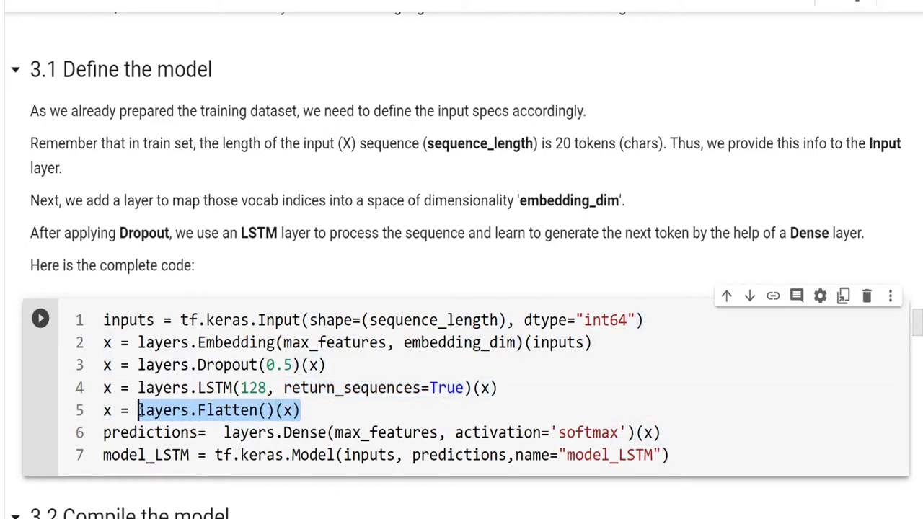
{"action": "double_click", "coordinate": [305, 432]}
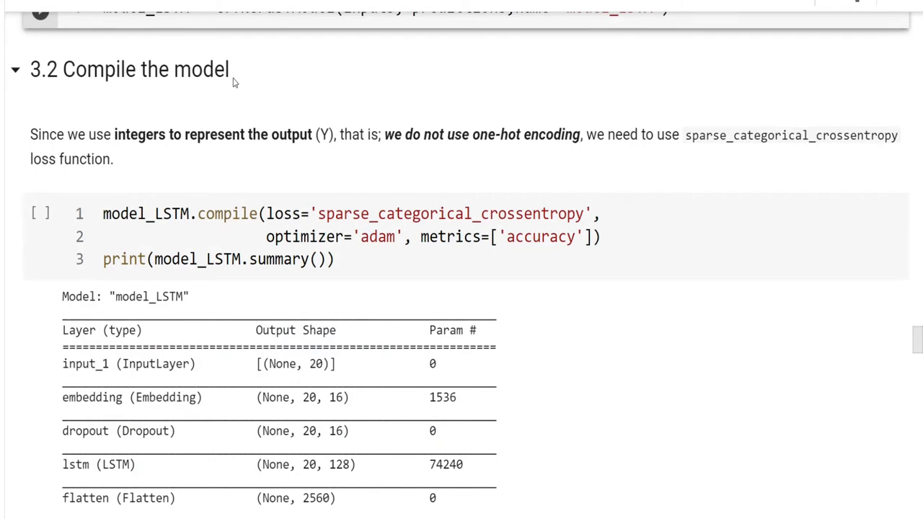
{"action": "mouse_move", "coordinate": [196, 180]}
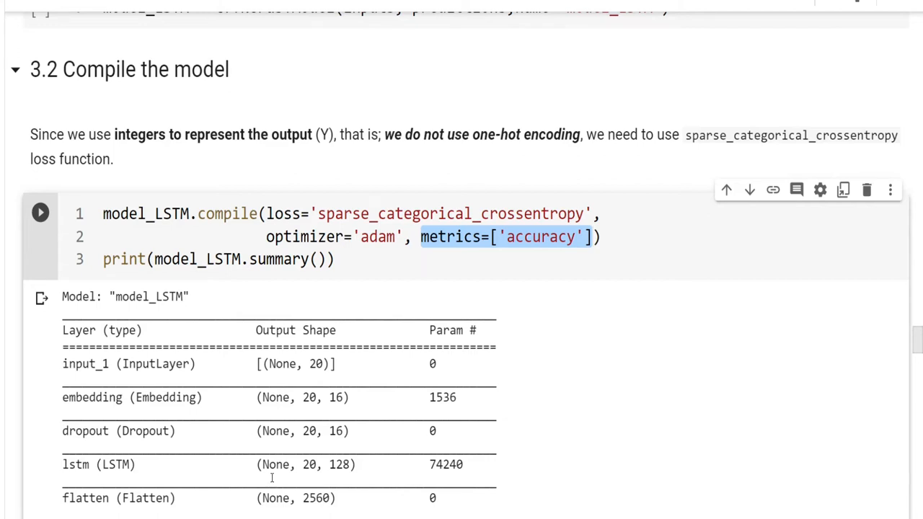
{"action": "mouse_move", "coordinate": [225, 474]}
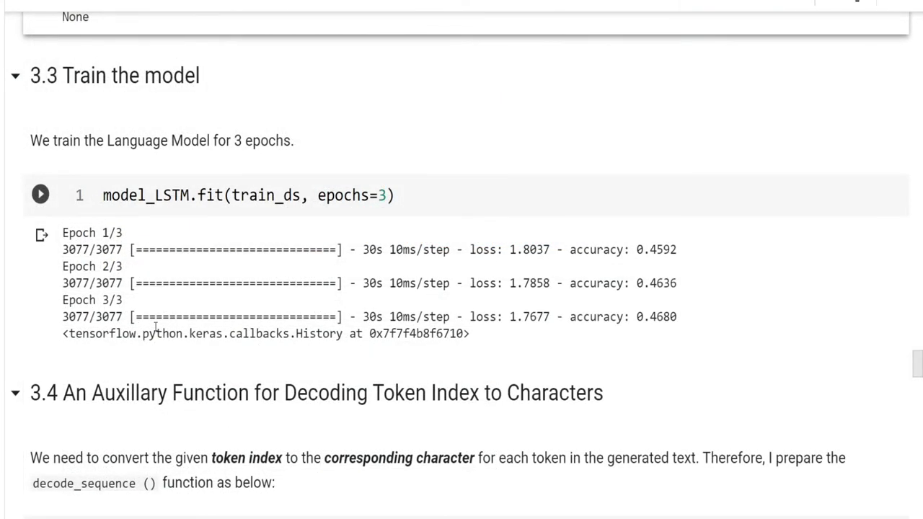
Step: Scroll to section 3.4 and highlight the join expression in decode_sequence
{"action": "scroll", "scroll_direction": "down", "scroll_amount": 3}
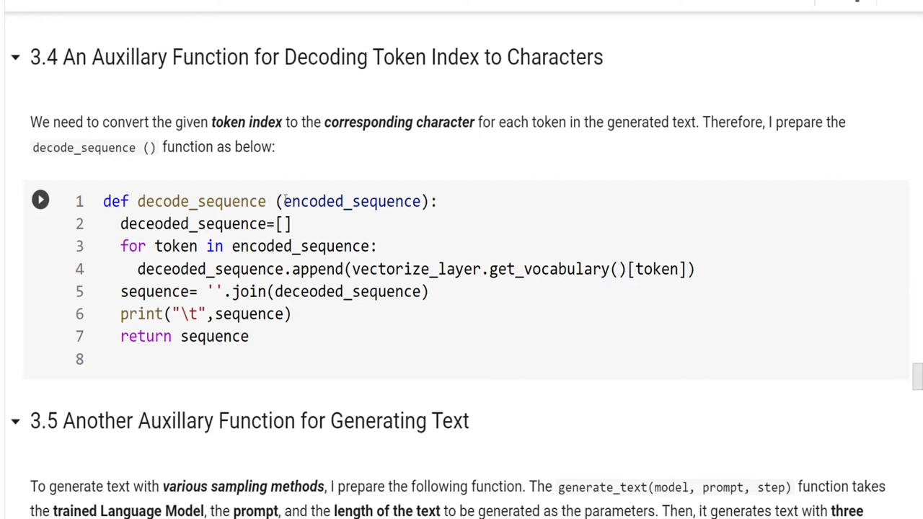
{"action": "double_click", "coordinate": [352, 201]}
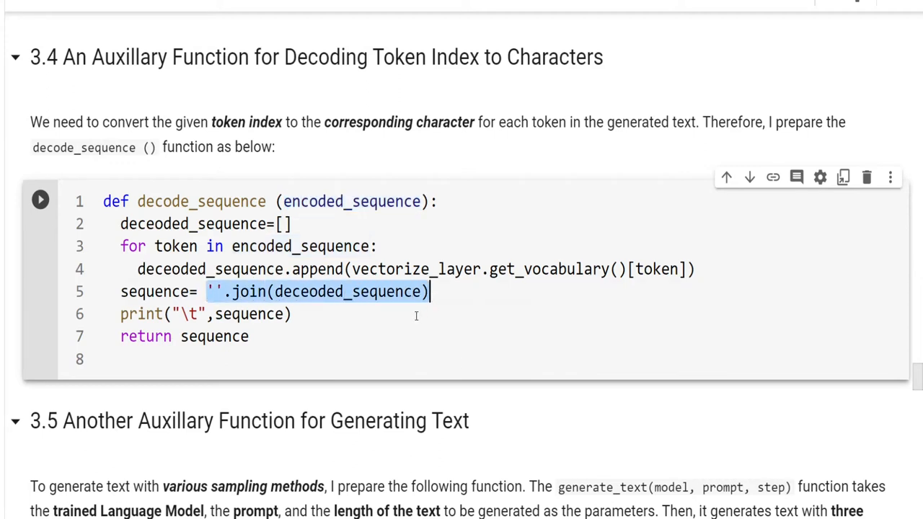
{"action": "mouse_move", "coordinate": [390, 335]}
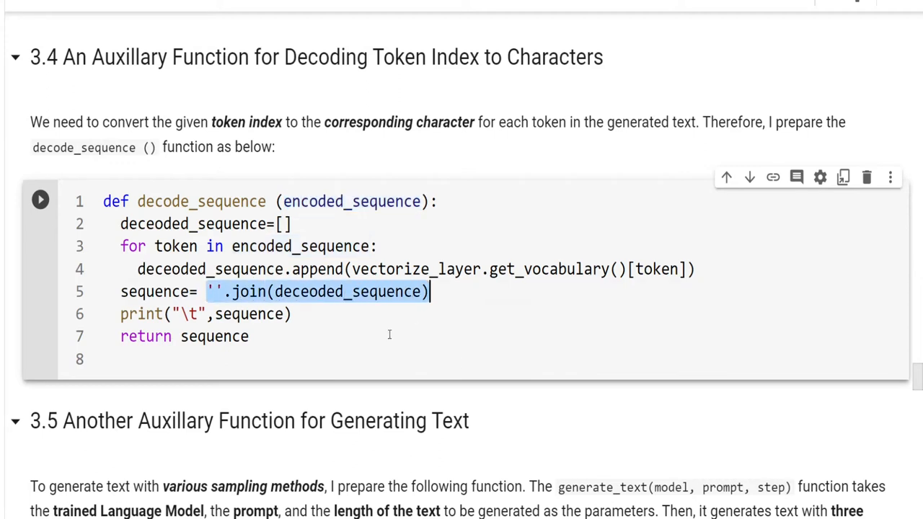
Step: Scroll through section 3.5's generate_text, marking the greedy search and Top-K Sampling comments
{"action": "scroll", "scroll_direction": "down", "scroll_amount": 3}
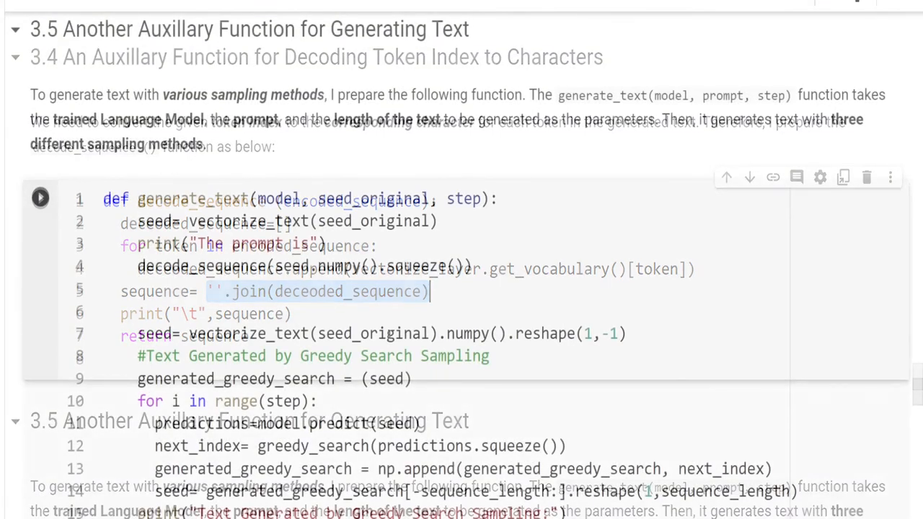
{"action": "left_click", "coordinate": [14, 57]}
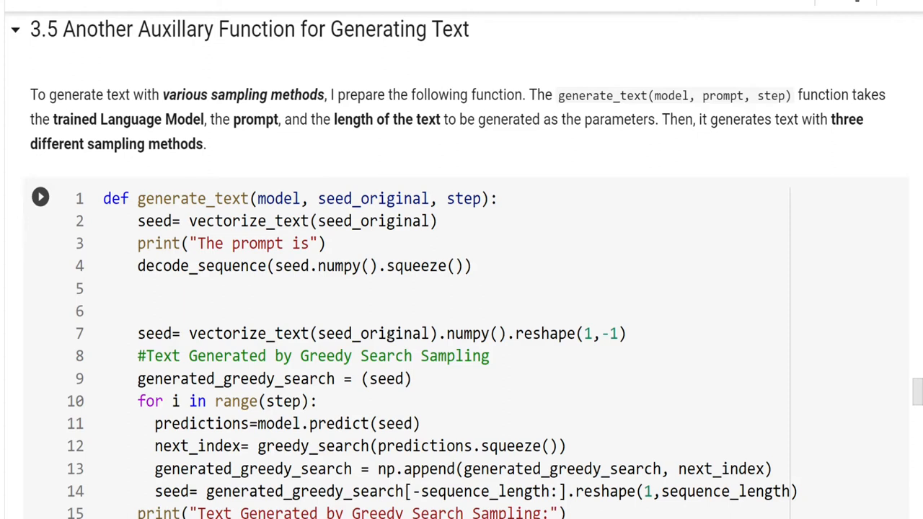
{"action": "mouse_move", "coordinate": [767, 349]}
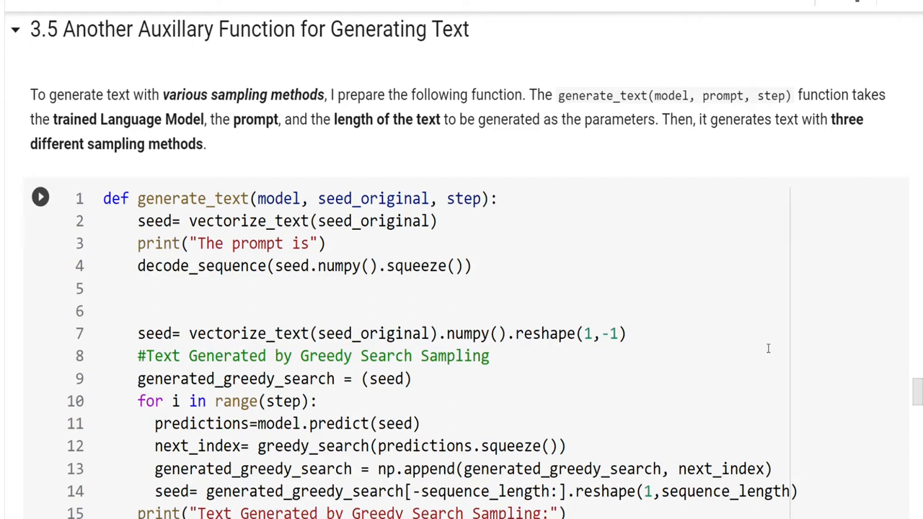
{"action": "mouse_move", "coordinate": [570, 305]}
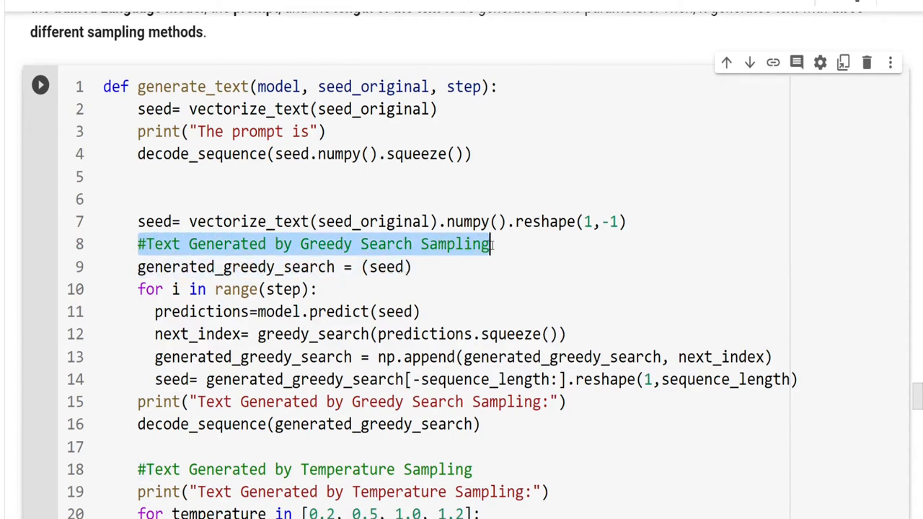
{"action": "scroll", "scroll_direction": "down", "scroll_amount": 3}
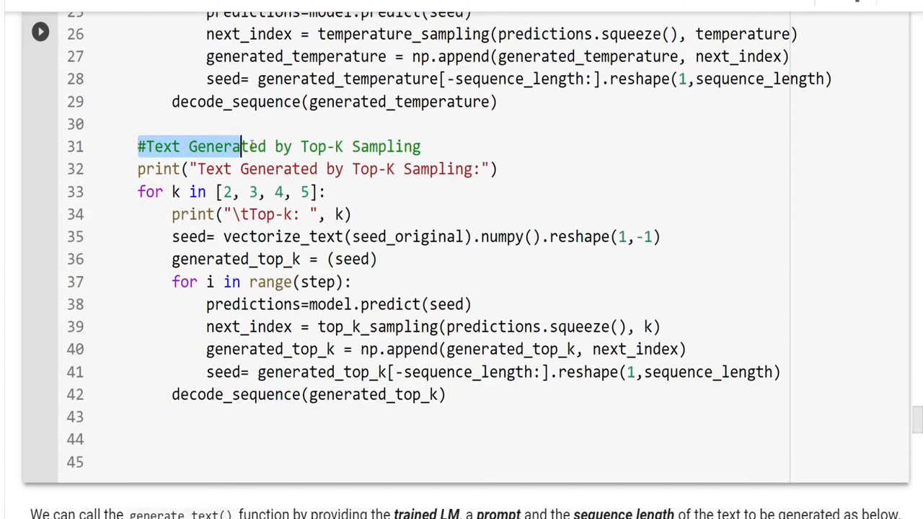
{"action": "left_click_drag", "start_coordinate": [242, 147], "coordinate": [422, 146]}
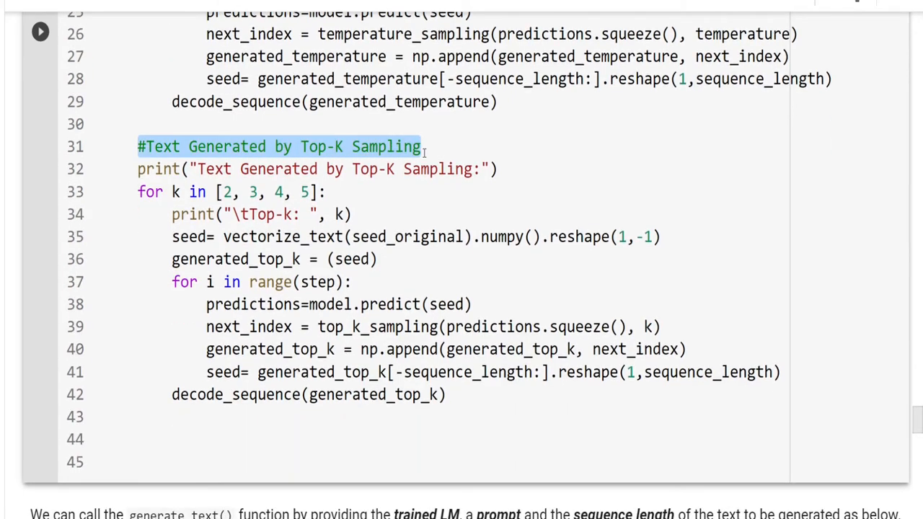
{"action": "scroll", "scroll_direction": "down", "scroll_amount": 3}
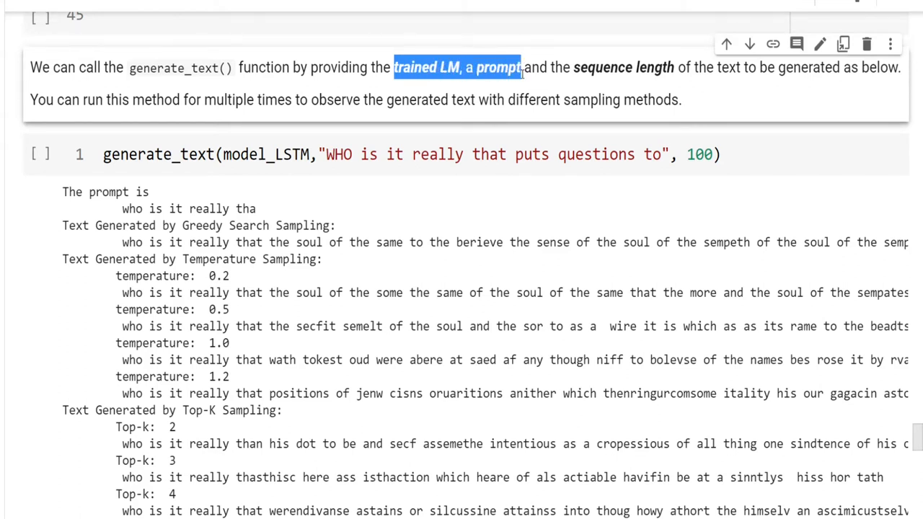
{"action": "left_click_drag", "start_coordinate": [521, 68], "coordinate": [674, 67]}
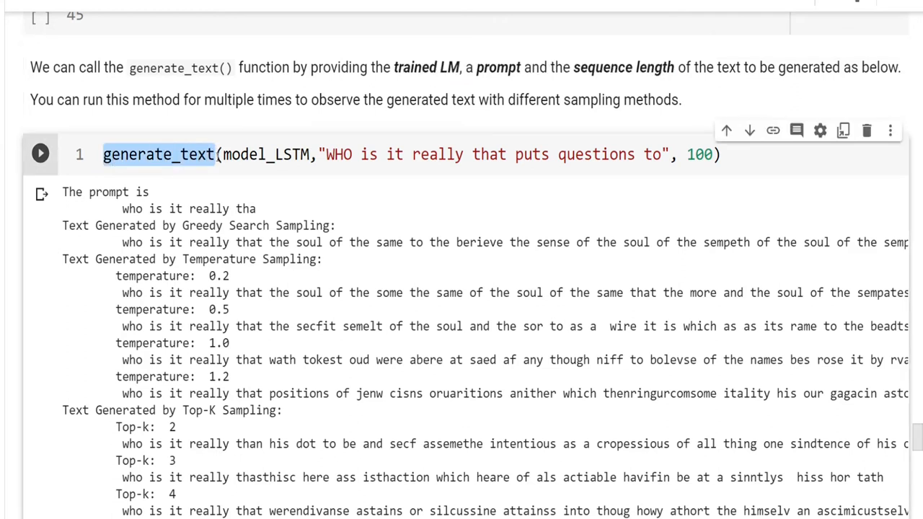
{"action": "double_click", "coordinate": [264, 154]}
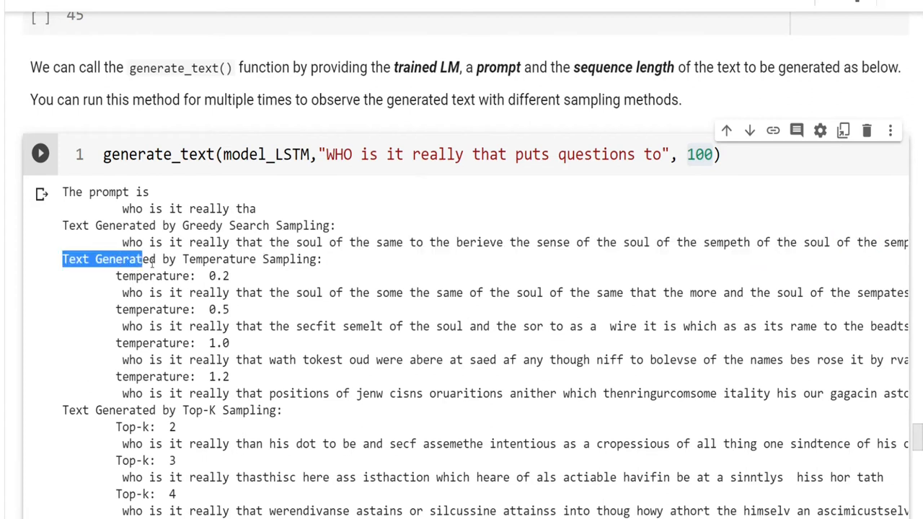
{"action": "double_click", "coordinate": [191, 259]}
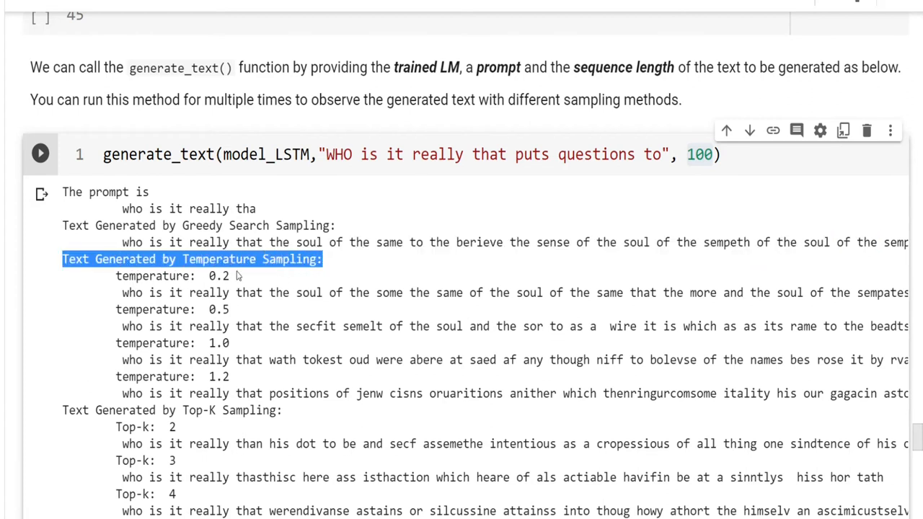
{"action": "double_click", "coordinate": [155, 275]}
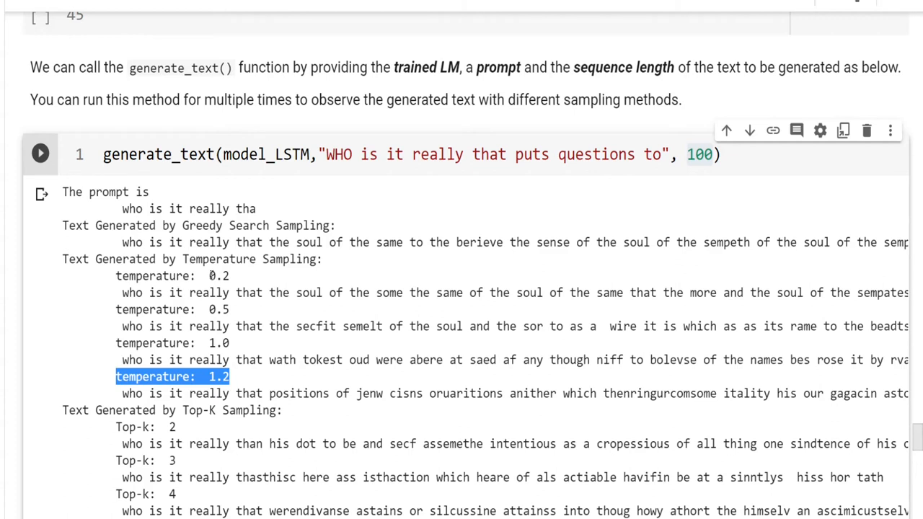
{"action": "double_click", "coordinate": [219, 275]}
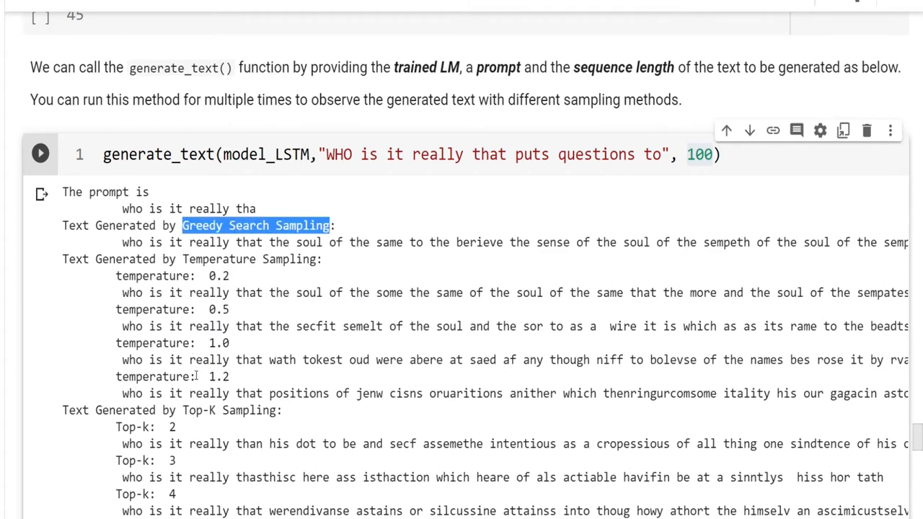
{"action": "double_click", "coordinate": [218, 377]}
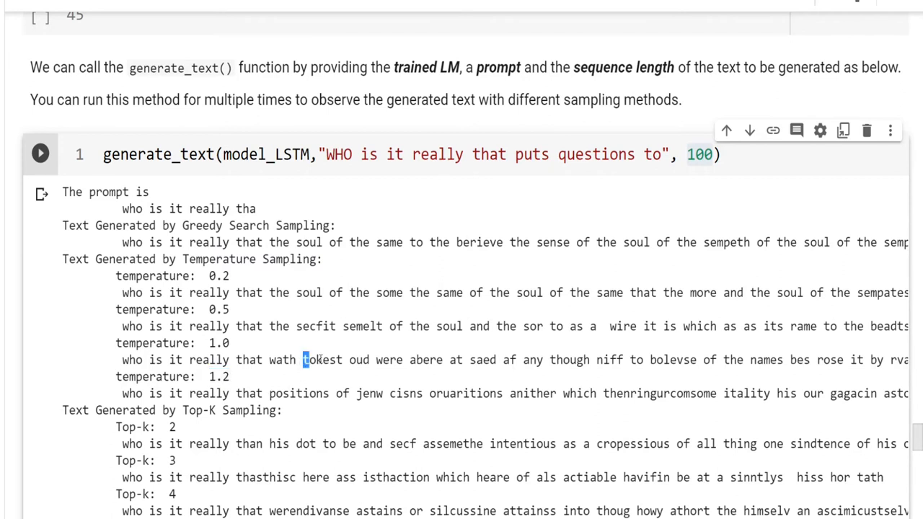
{"action": "left_click_drag", "start_coordinate": [302, 360], "coordinate": [517, 359]}
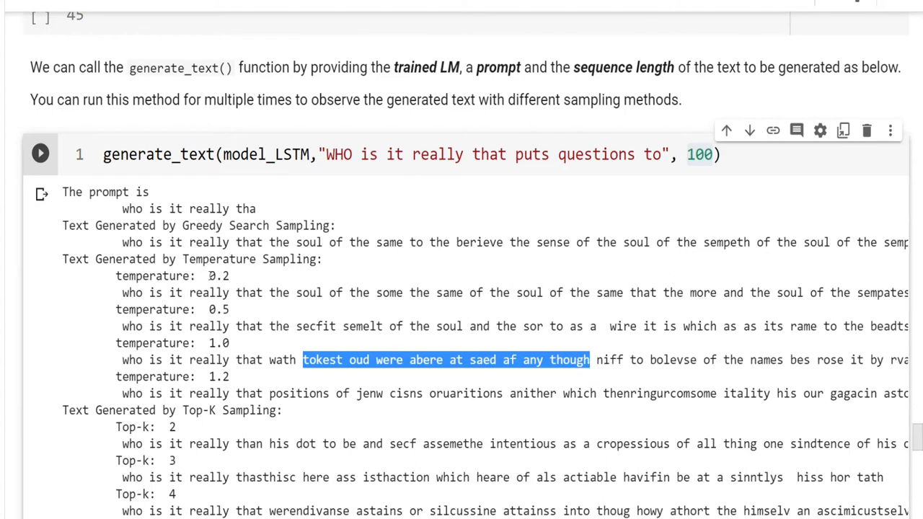
{"action": "mouse_move", "coordinate": [222, 392]}
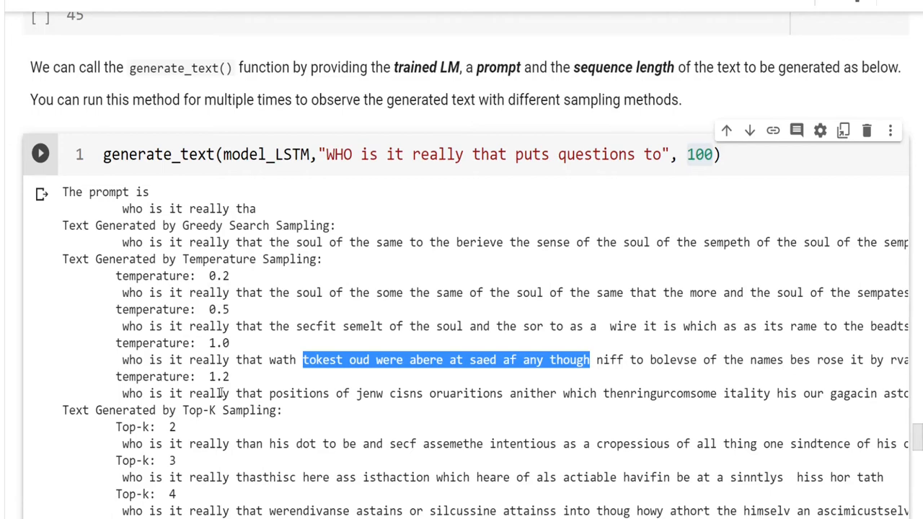
{"action": "scroll", "scroll_direction": "down", "scroll_amount": 3}
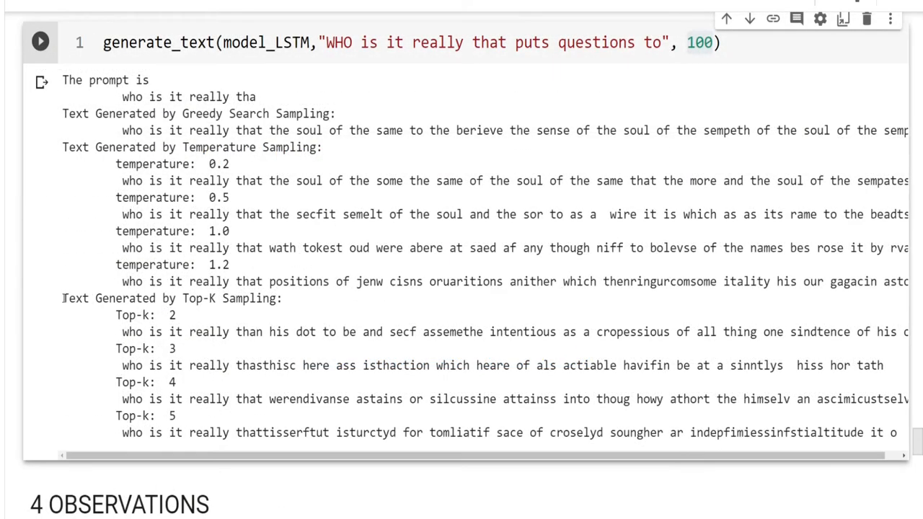
{"action": "double_click", "coordinate": [171, 298]}
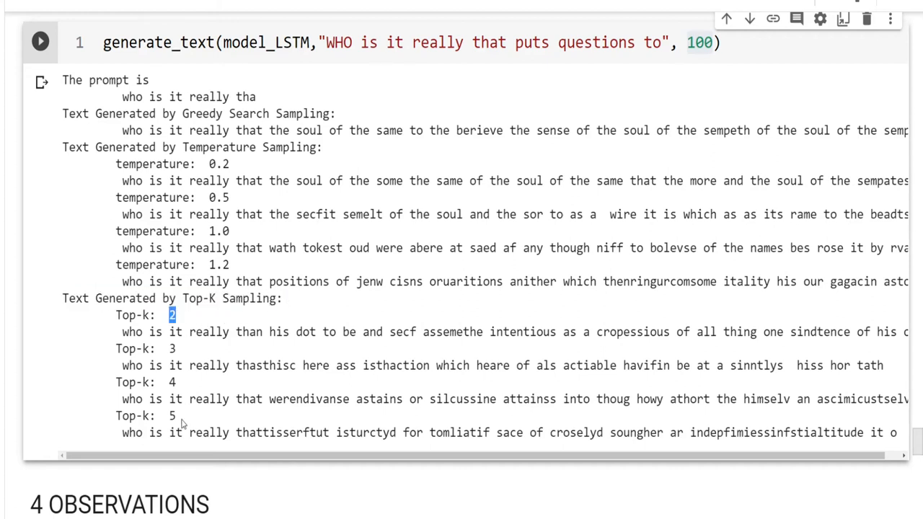
{"action": "double_click", "coordinate": [171, 415]}
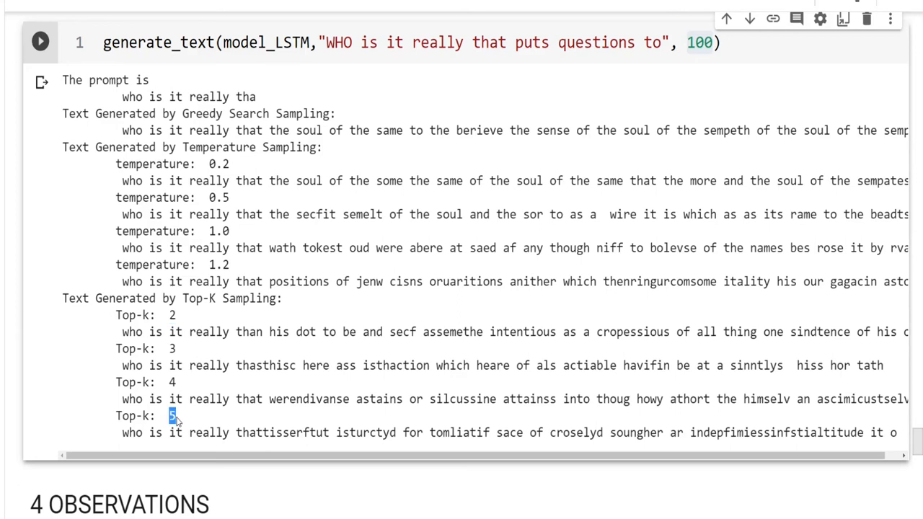
{"action": "mouse_move", "coordinate": [235, 441]}
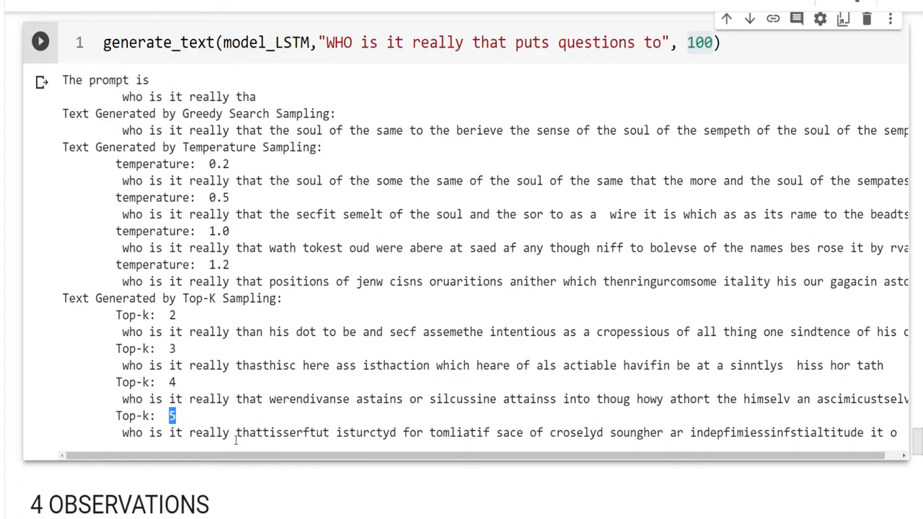
{"action": "left_click_drag", "start_coordinate": [236, 432], "coordinate": [598, 433]}
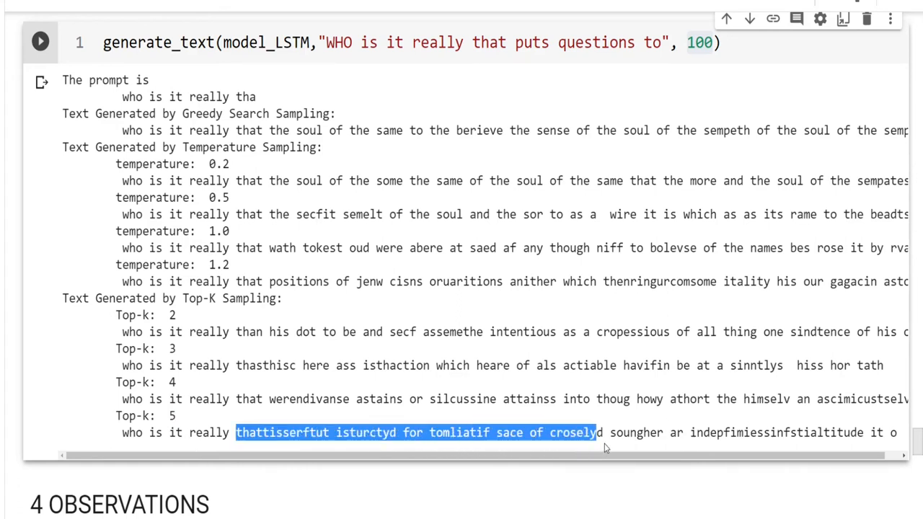
{"action": "left_click_drag", "start_coordinate": [602, 432], "coordinate": [857, 433]}
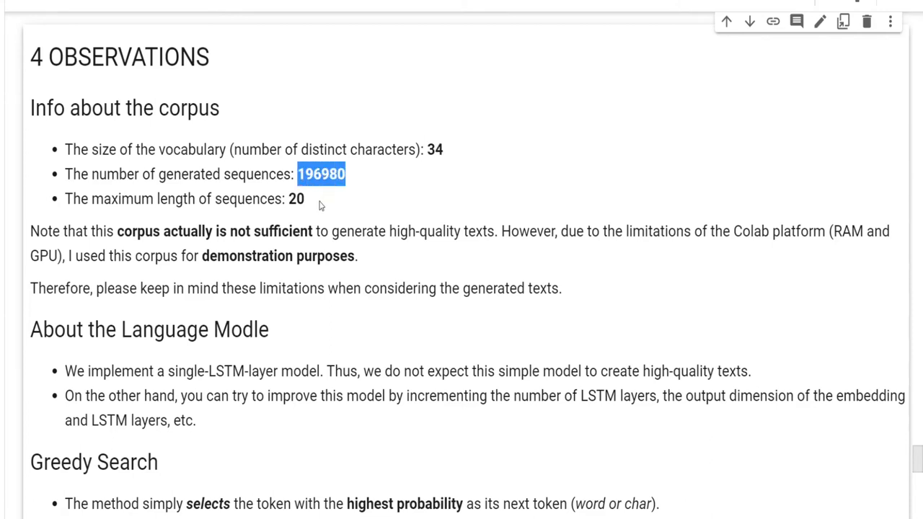
{"action": "mouse_move", "coordinate": [308, 204]}
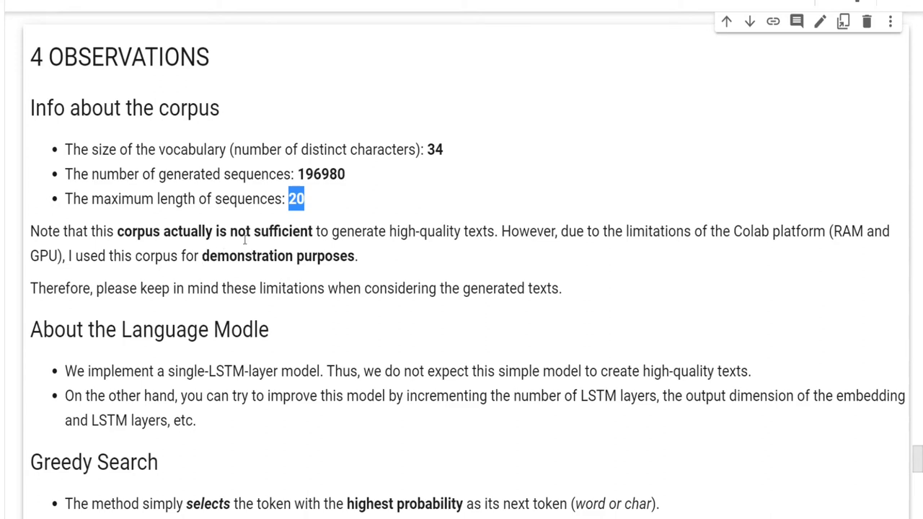
{"action": "double_click", "coordinate": [280, 232]}
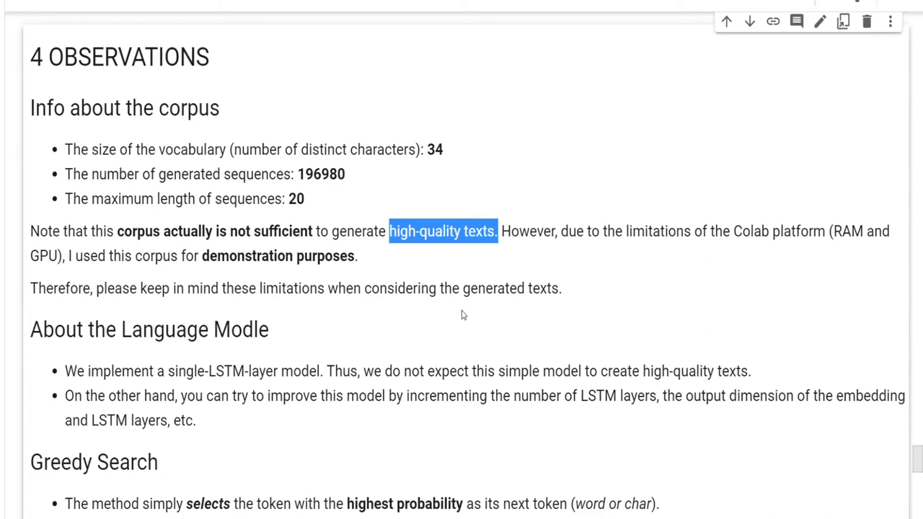
{"action": "mouse_move", "coordinate": [306, 304]}
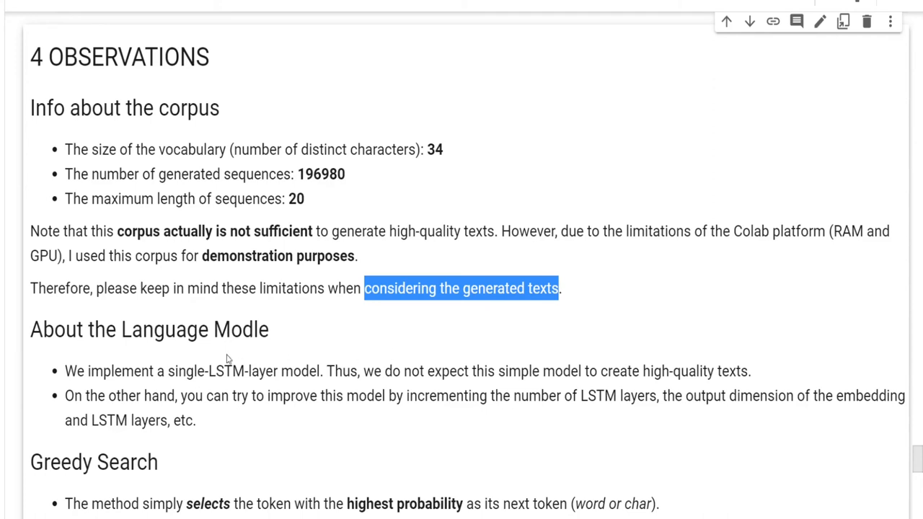
{"action": "mouse_move", "coordinate": [227, 421]}
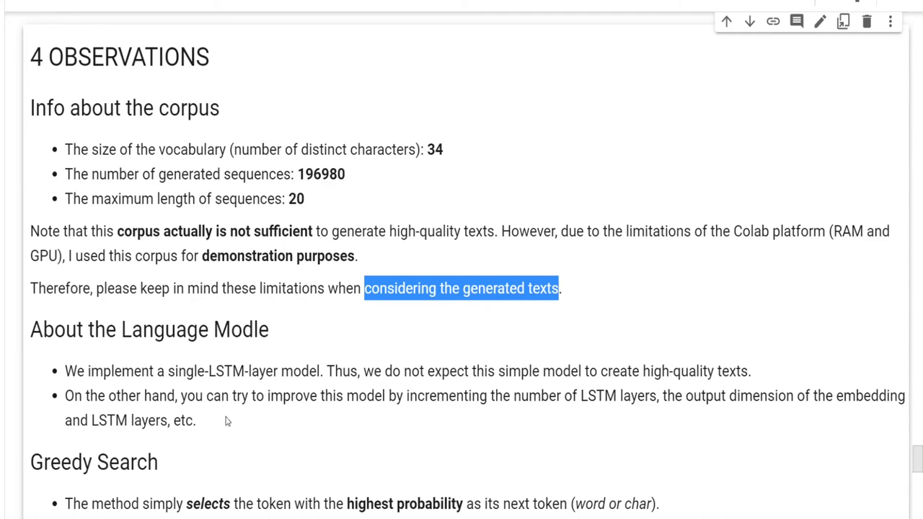
{"action": "double_click", "coordinate": [181, 371]}
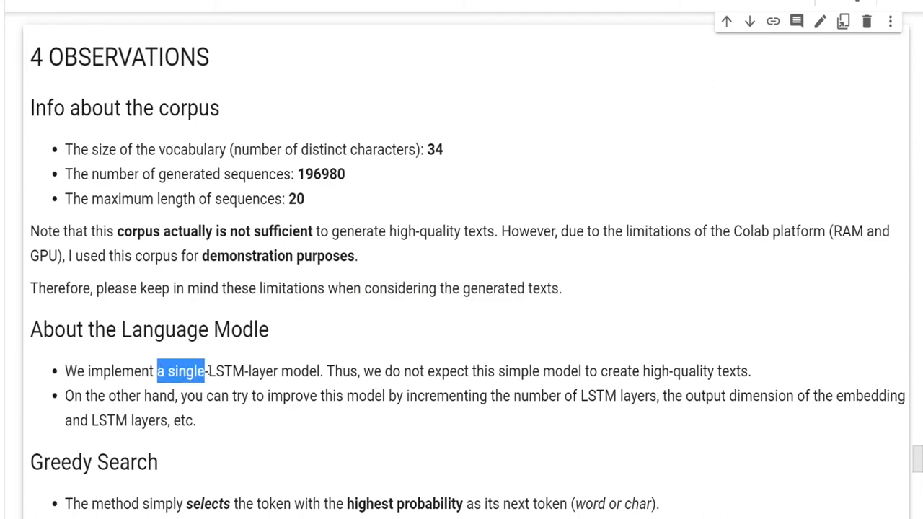
{"action": "left_click_drag", "start_coordinate": [205, 372], "coordinate": [278, 371]}
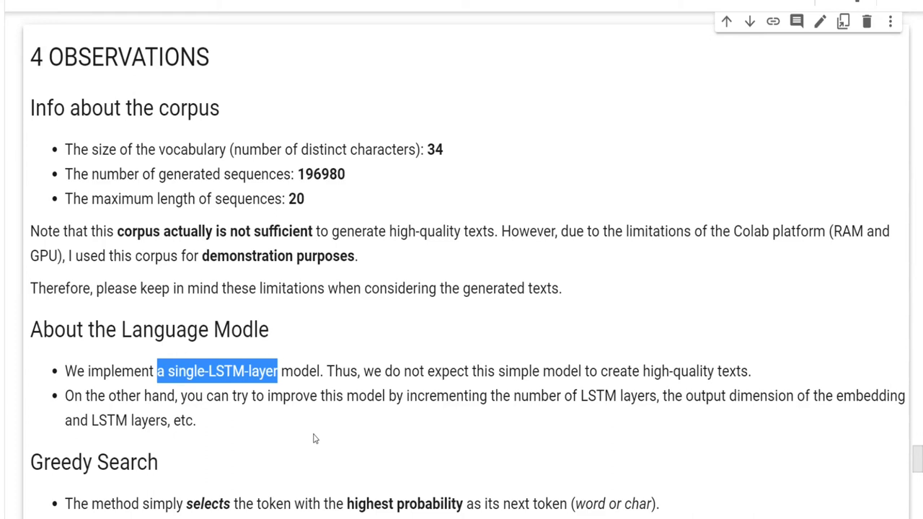
{"action": "mouse_move", "coordinate": [375, 458]}
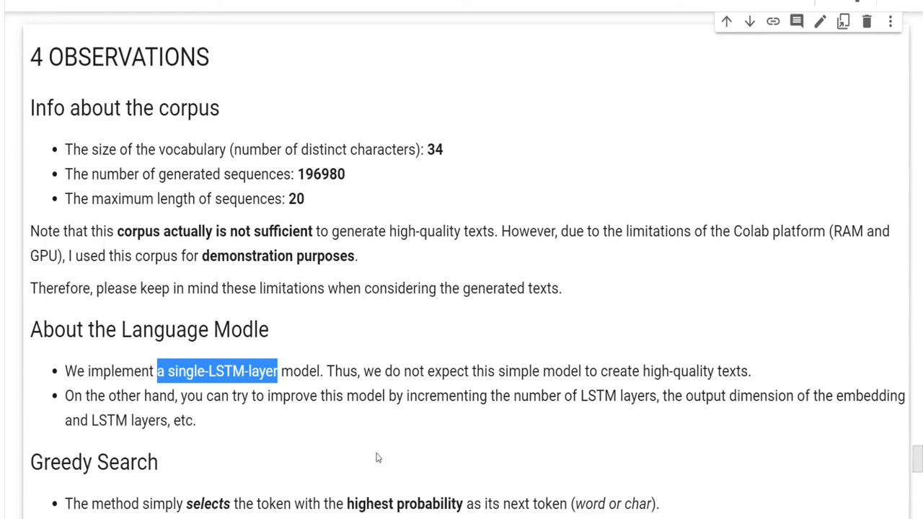
{"action": "left_click_drag", "start_coordinate": [407, 395], "coordinate": [604, 395]}
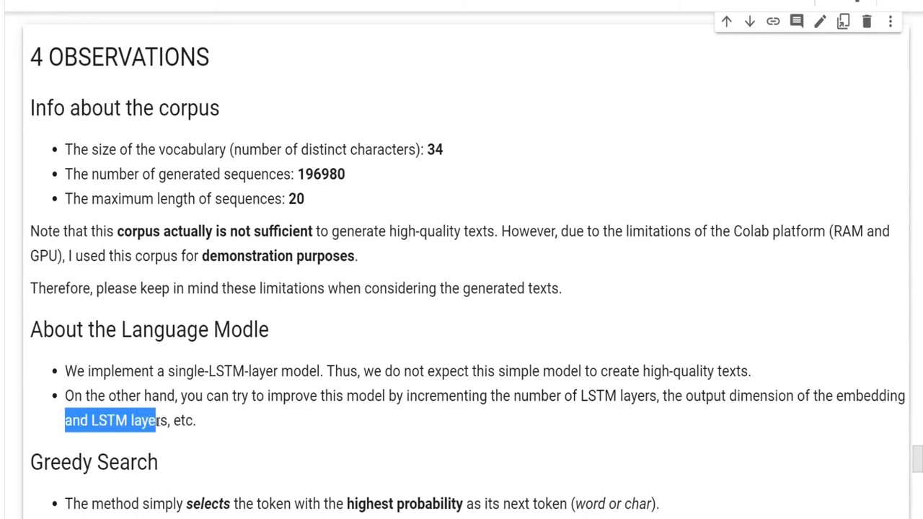
Step: Scroll to the sampling observations and highlight a repeating phrase in the greedy search output
{"action": "scroll", "scroll_direction": "down", "scroll_amount": 3}
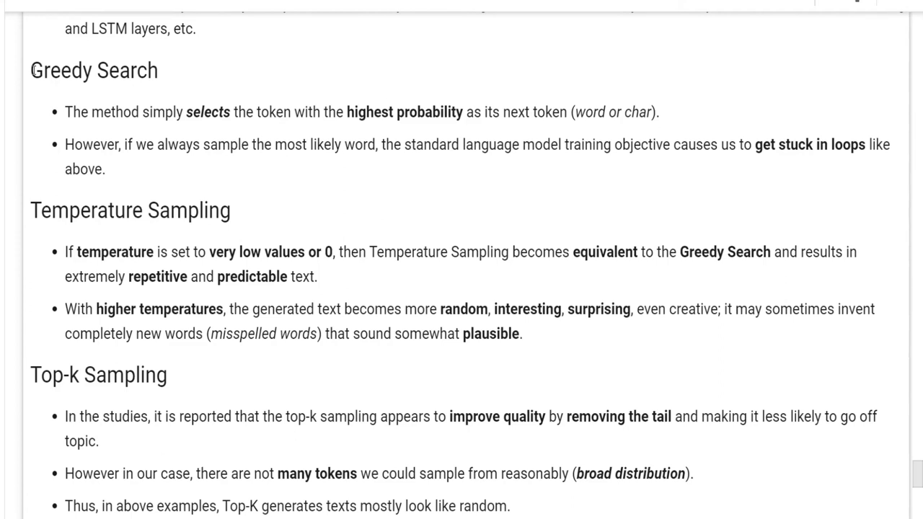
{"action": "double_click", "coordinate": [93, 70]}
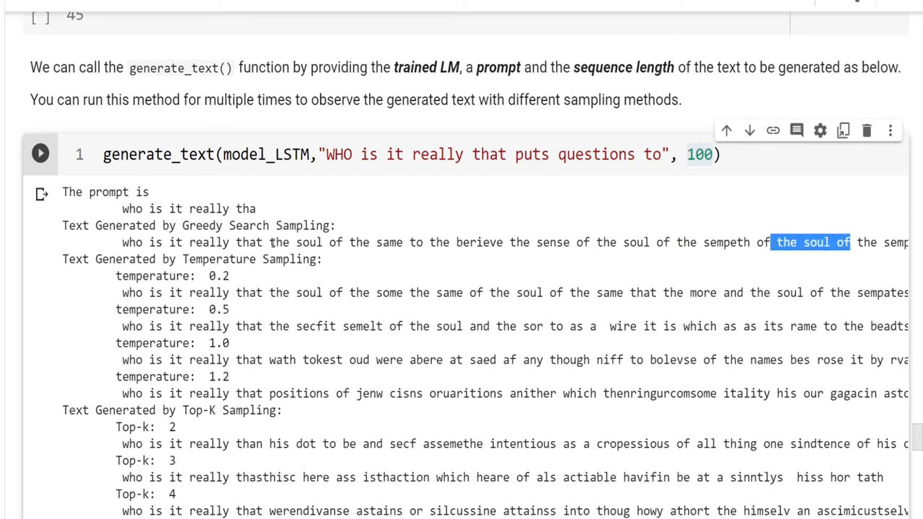
Step: Highlight the repeated phrase 'the soul of' in the greedy search output
{"action": "double_click", "coordinate": [248, 224]}
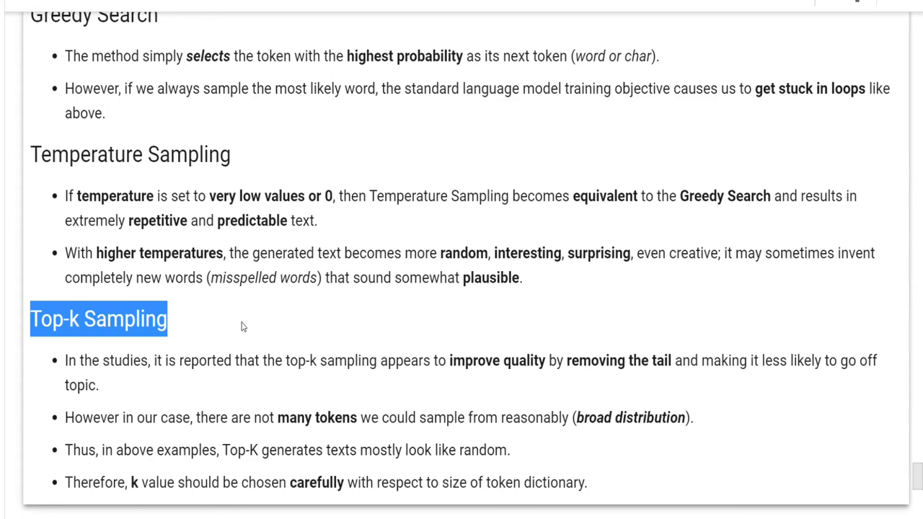
Step: Scroll past the Top-k Sampling notes to the Conclusion text cell
{"action": "scroll", "scroll_direction": "down", "scroll_amount": 3}
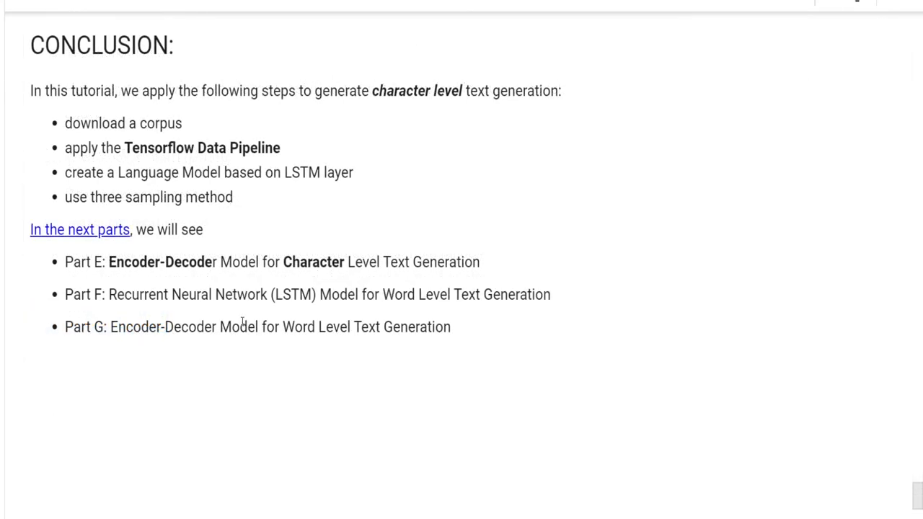